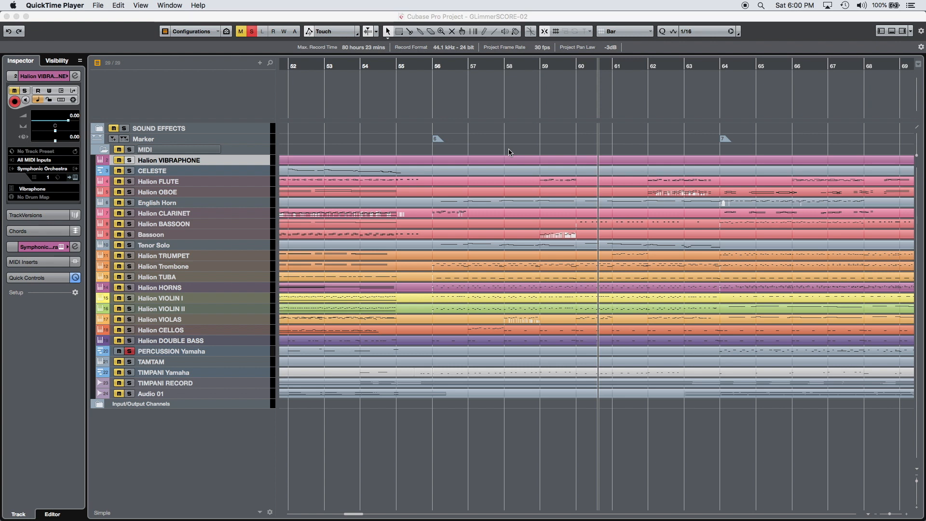
pyautogui.moveTo(701, 439)
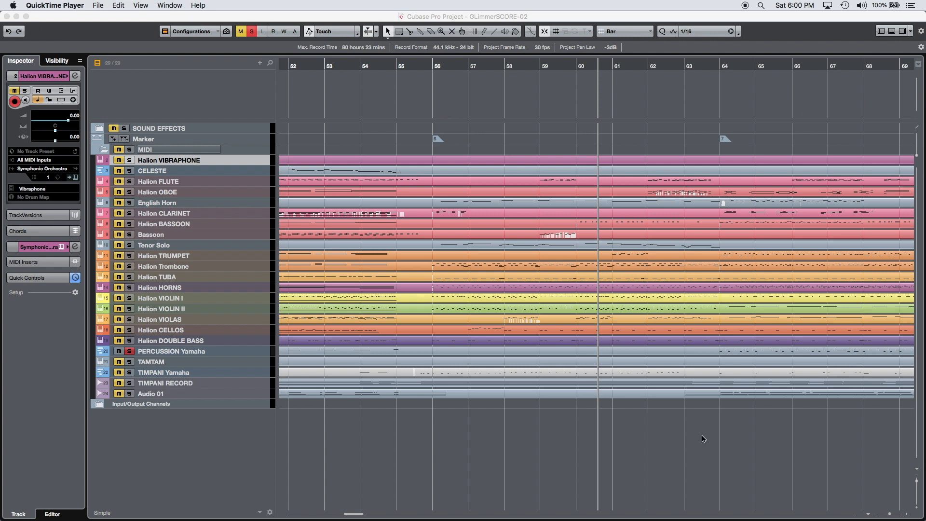
# Scroll across the track list toward the orchestral MIDI tracks.
pyautogui.hscroll(3)
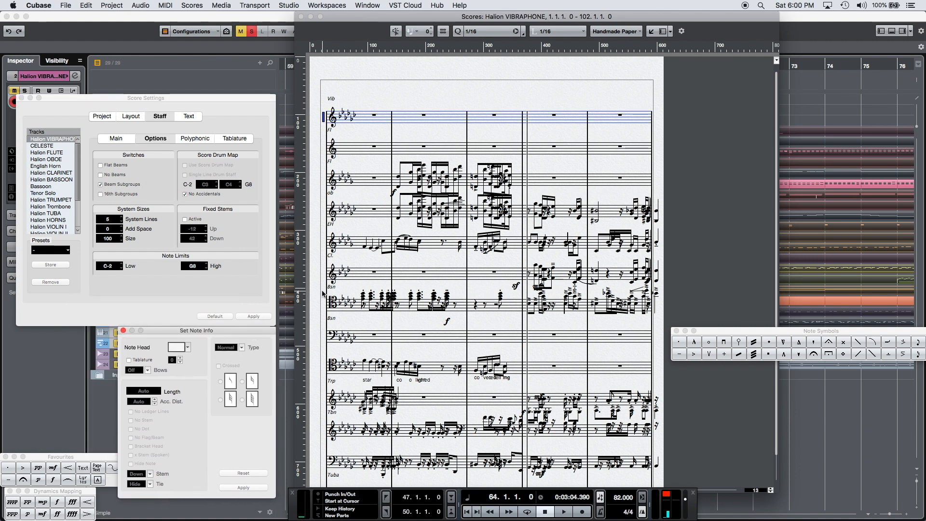
pyautogui.click(72, 5)
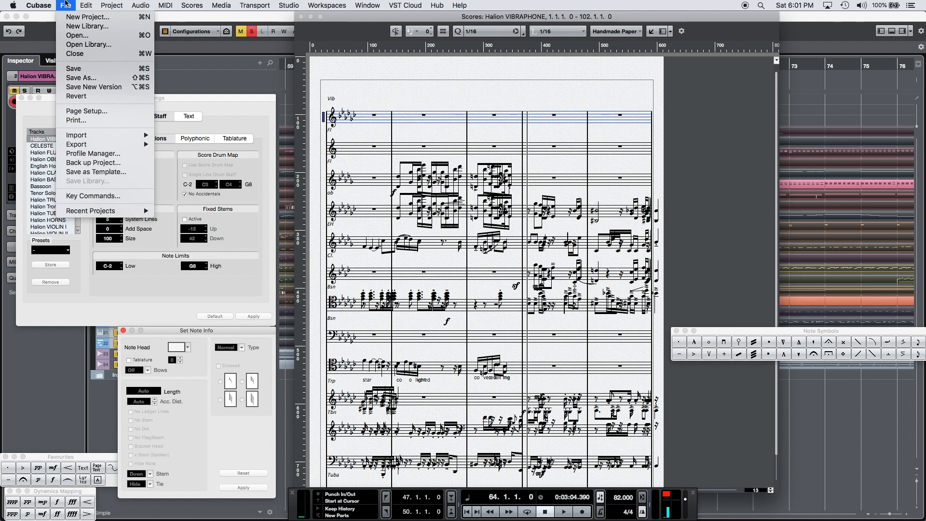
pyautogui.moveTo(86, 111)
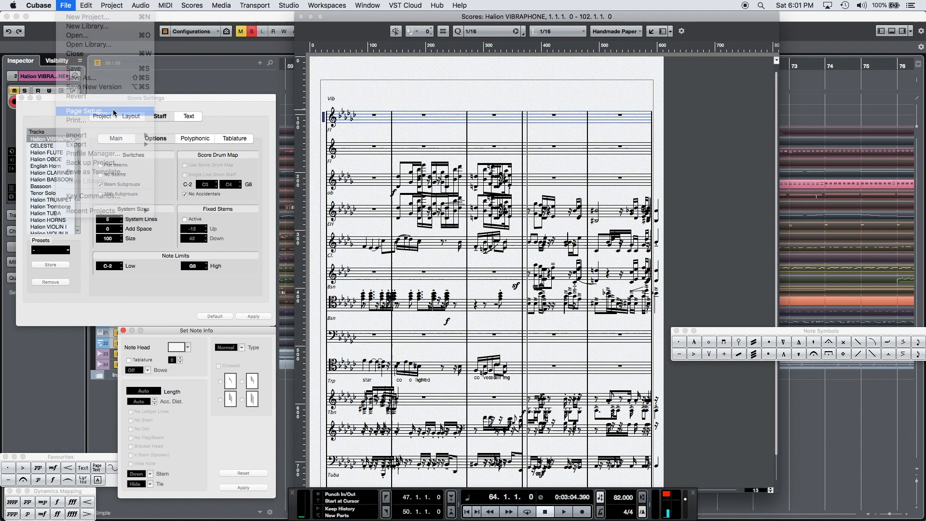
pyautogui.click(82, 111)
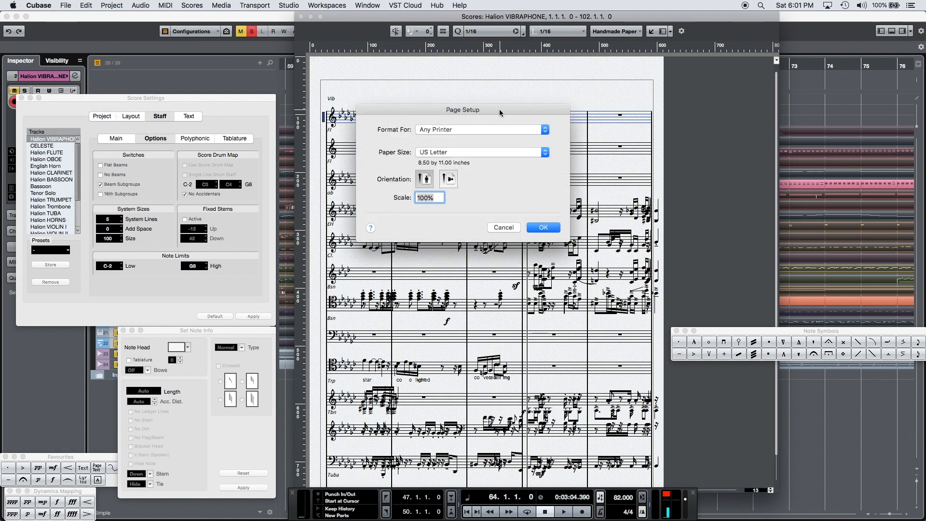
pyautogui.moveTo(500, 110); pyautogui.dragTo(503, 135)
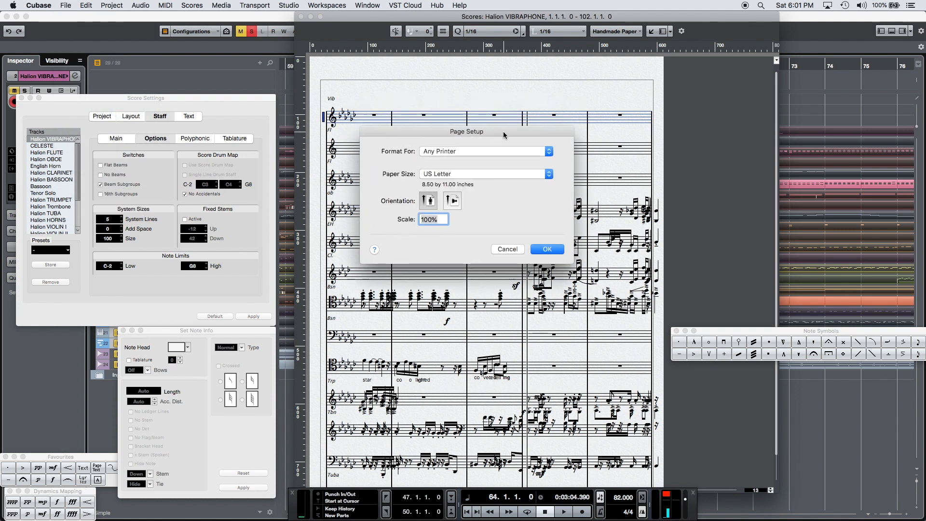
pyautogui.click(485, 174)
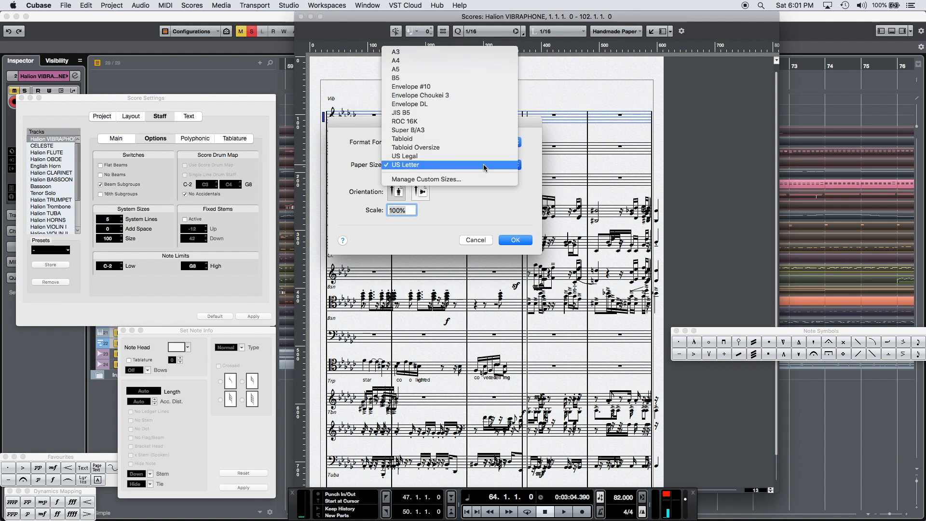
pyautogui.moveTo(424, 139)
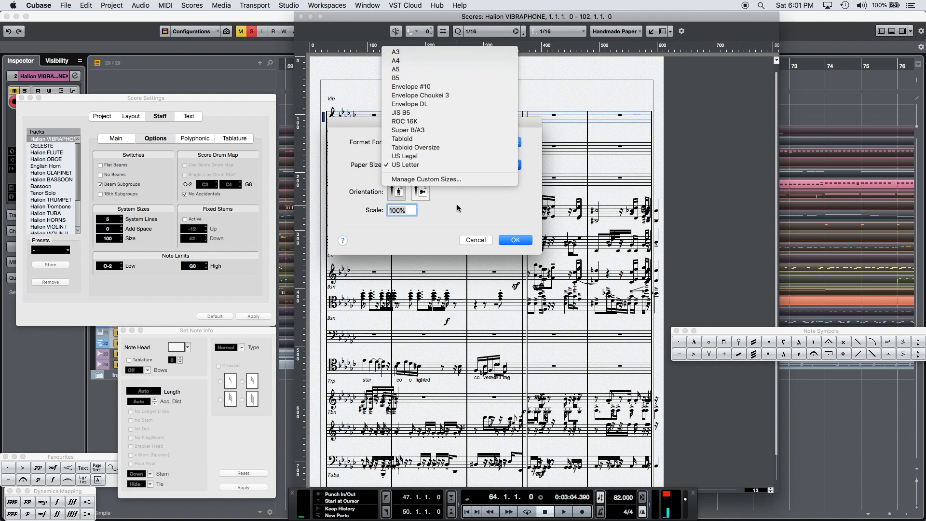
pyautogui.click(405, 165)
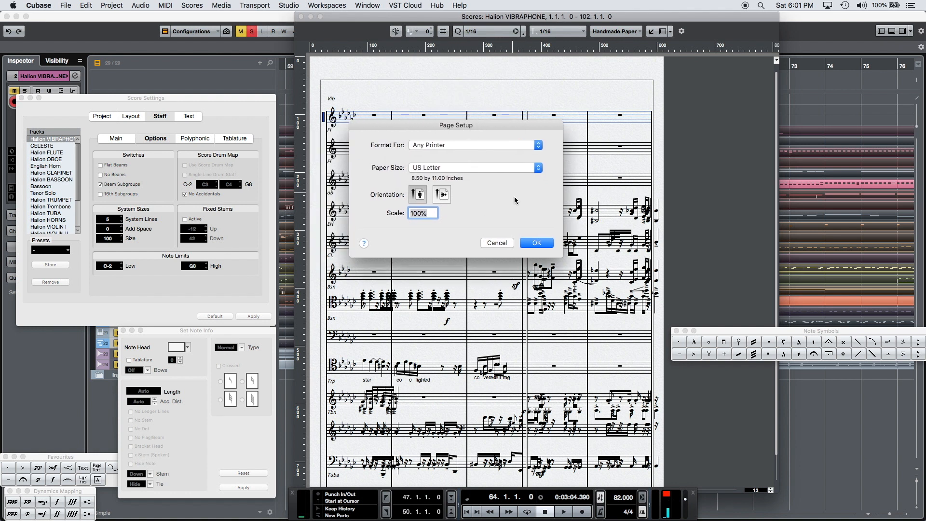
pyautogui.click(536, 243)
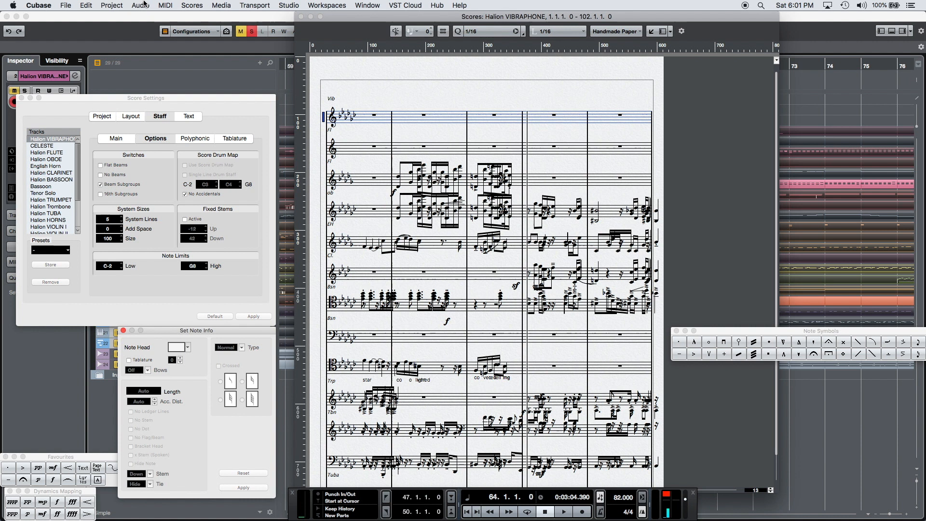
# Apply Auto Layout with Optimize All to reflow the whole score.
pyautogui.click(192, 5)
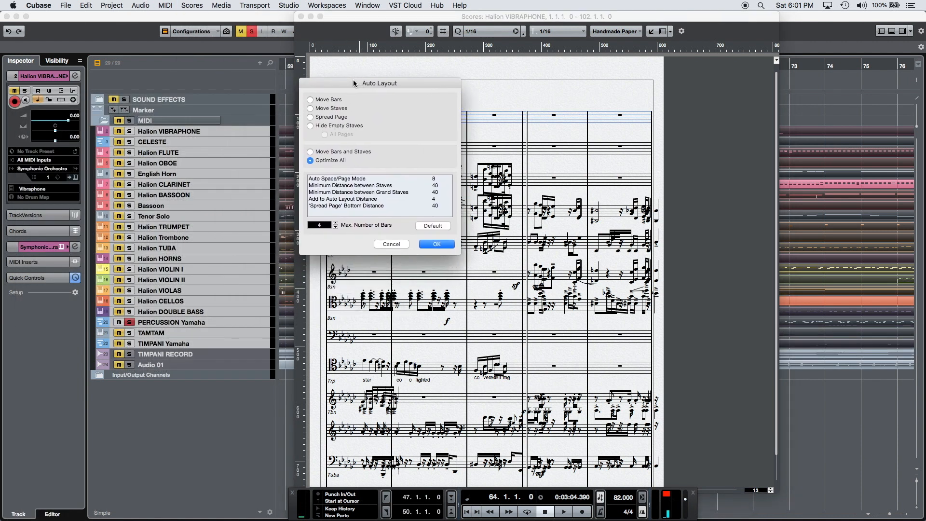
pyautogui.click(436, 244)
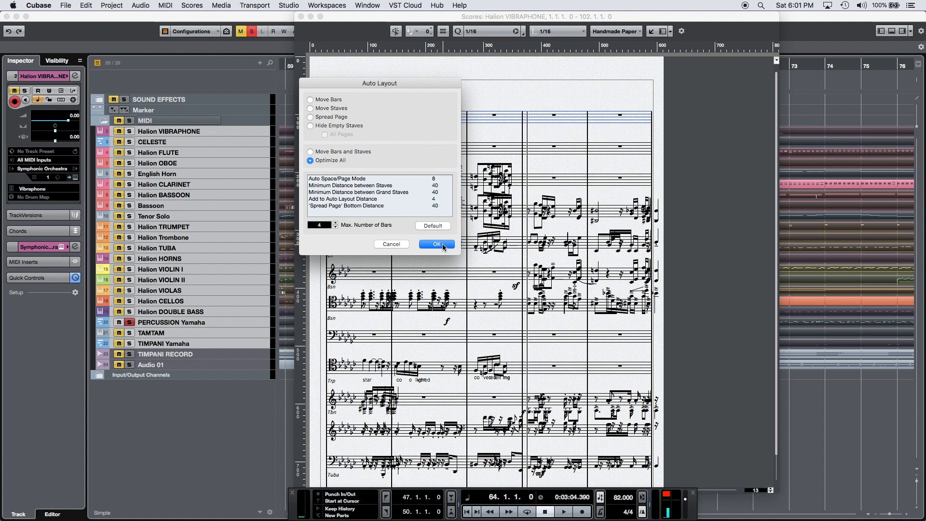
pyautogui.click(436, 244)
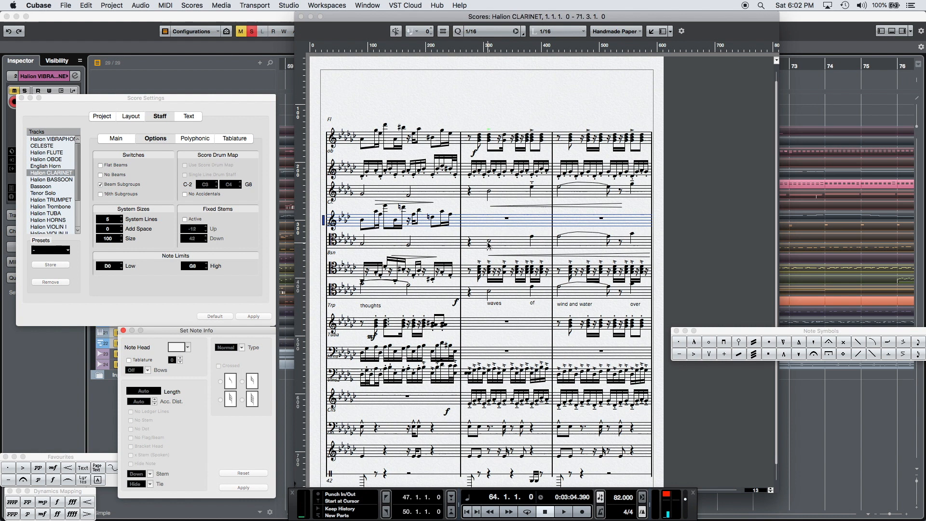
# Select the PERCUSSION Yamaha staff in the score.
pyautogui.click(50, 180)
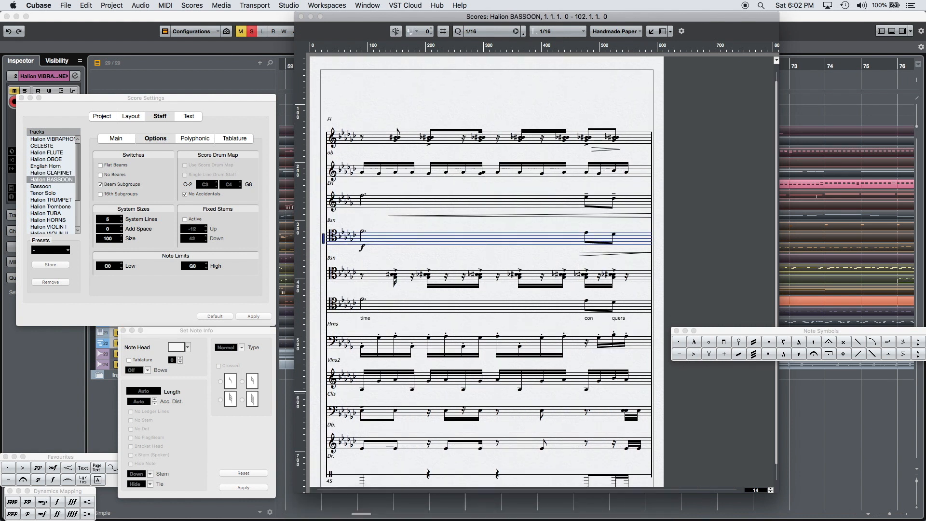
pyautogui.moveTo(360, 479)
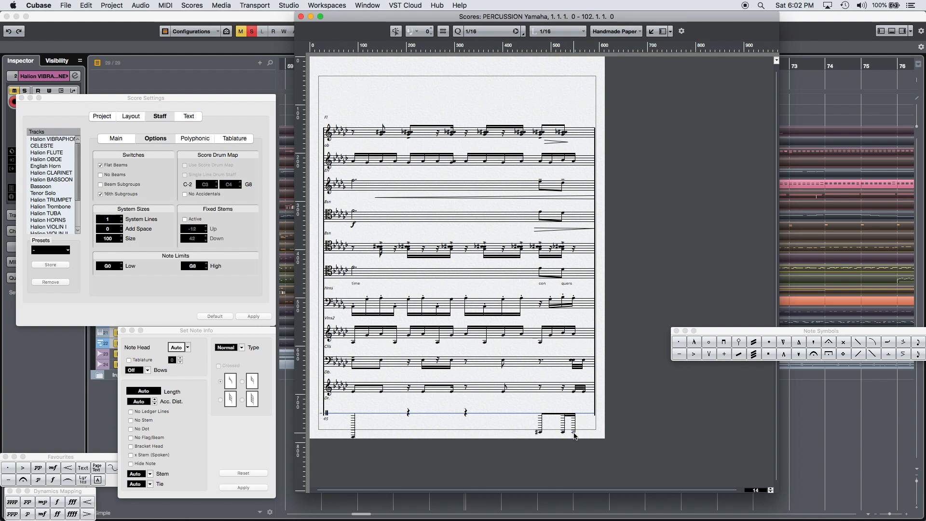
pyautogui.moveTo(579, 428)
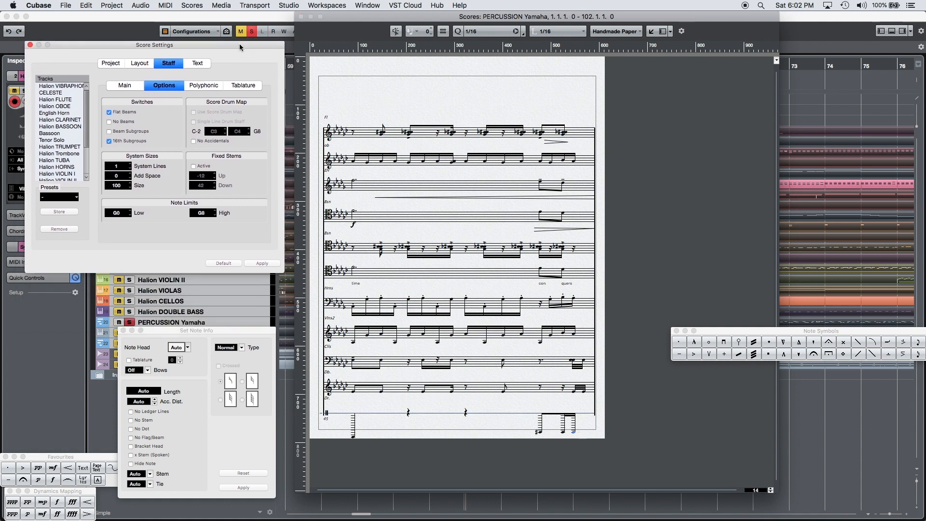
pyautogui.moveTo(262, 332)
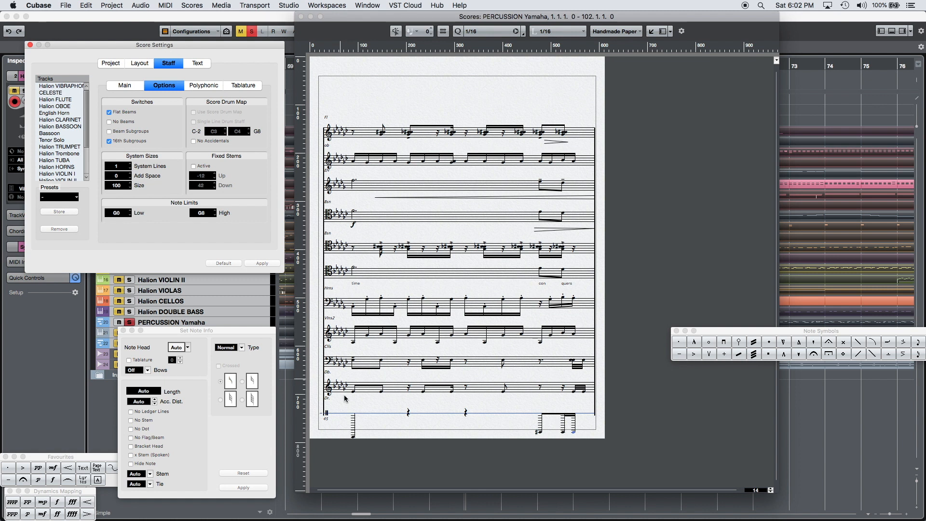
pyautogui.moveTo(386, 415)
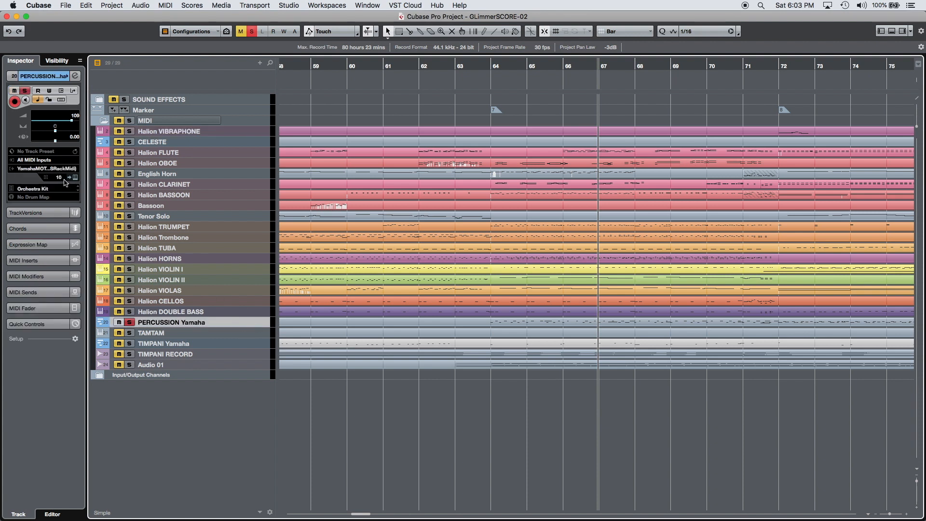
pyautogui.moveTo(60, 187)
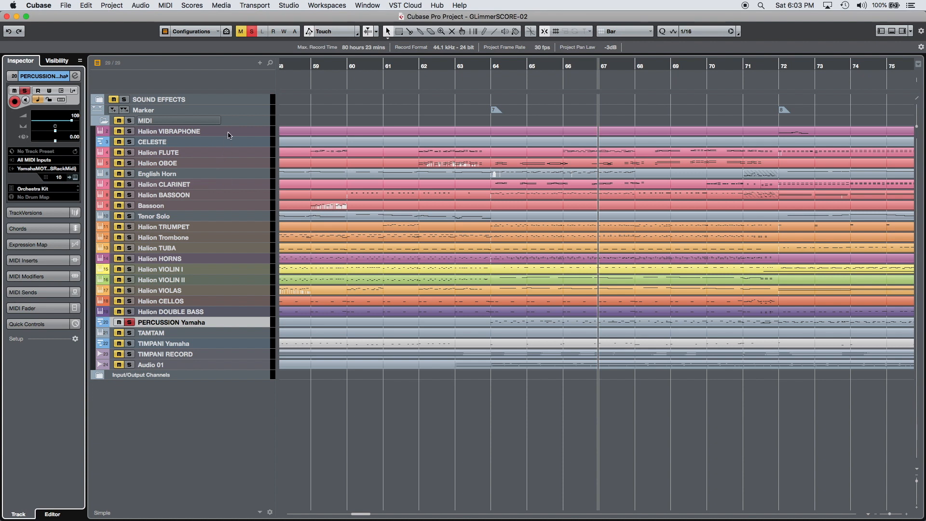
pyautogui.moveTo(241, 295)
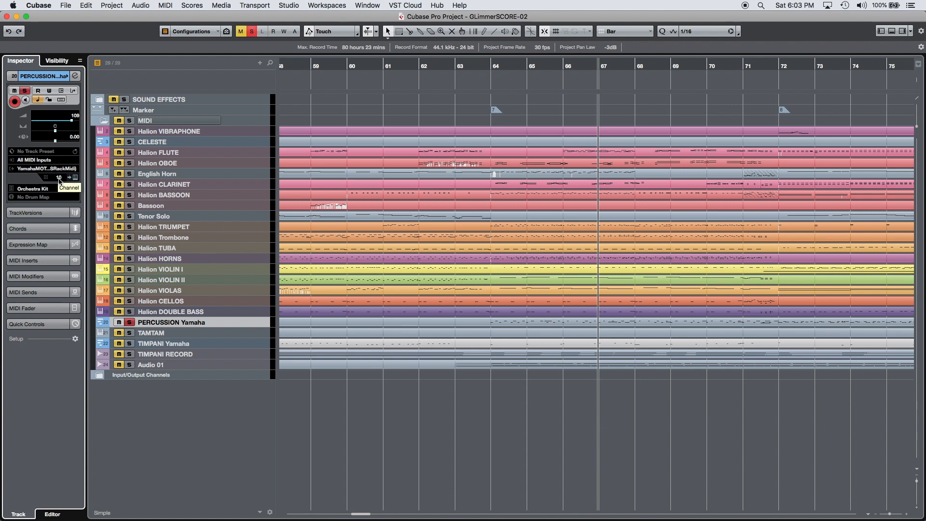
pyautogui.moveTo(59, 178)
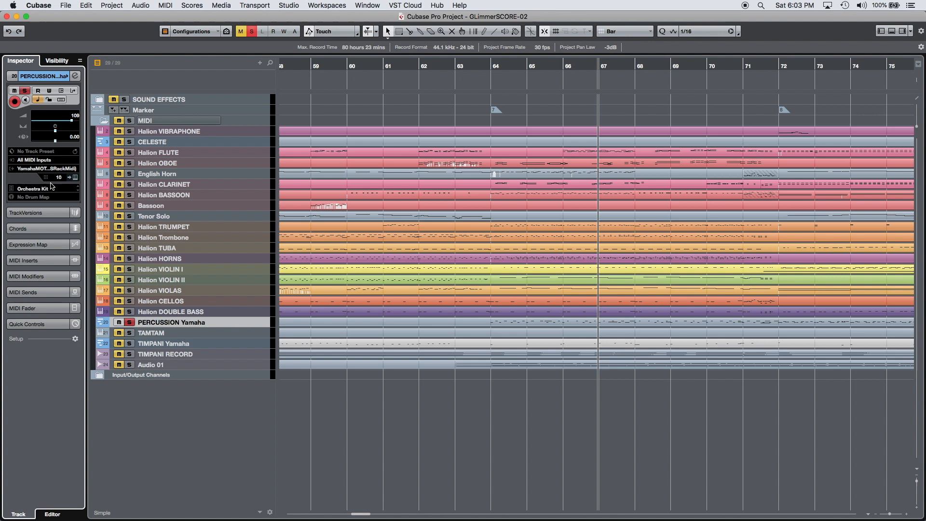
# Show the No Drum Map / GM Map choices for the PERCUSSION Yamaha track.
pyautogui.click(29, 183)
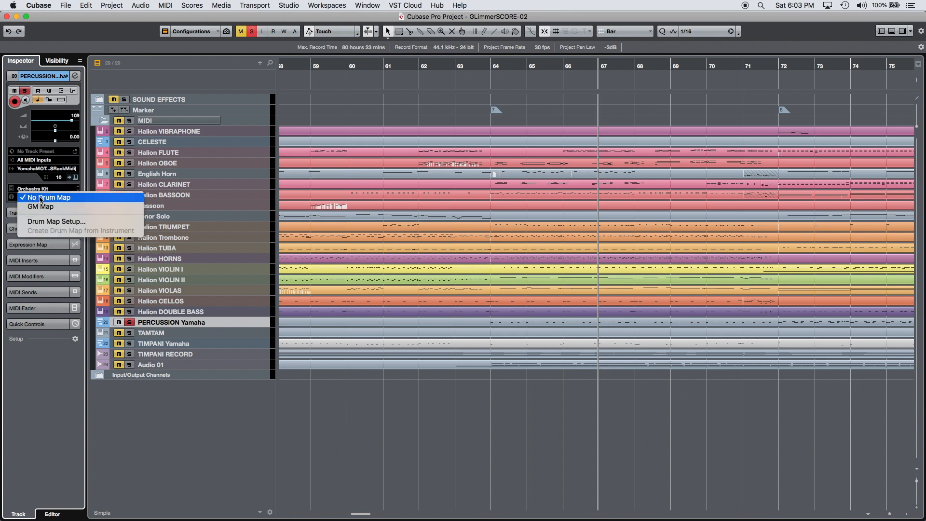
pyautogui.moveTo(41, 206)
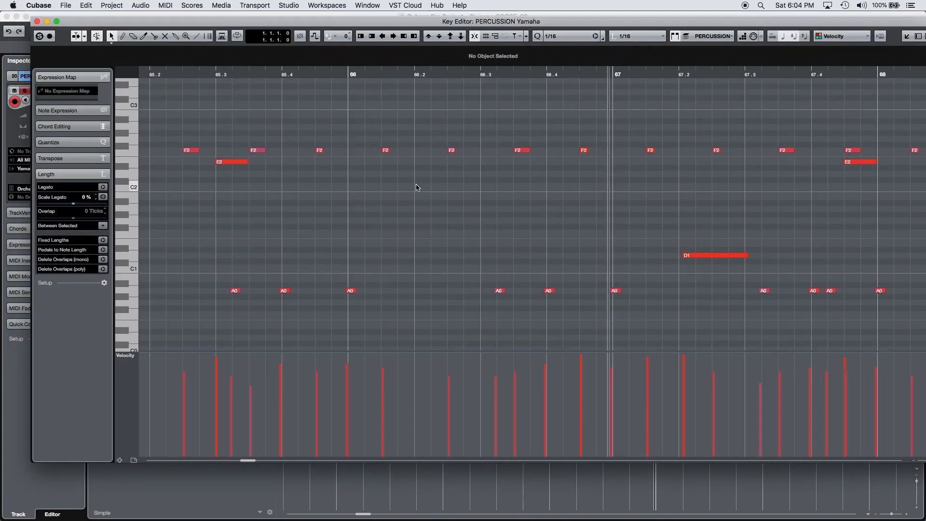
pyautogui.moveTo(419, 245)
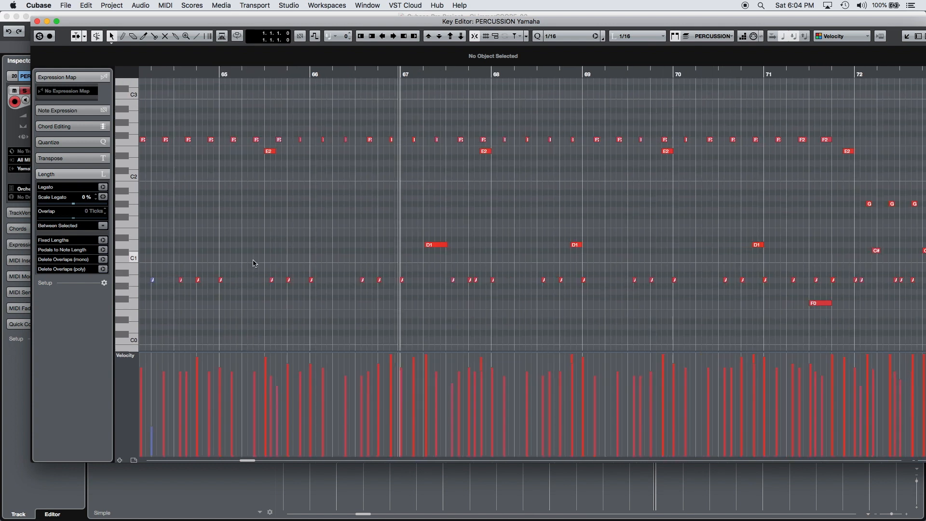
# Keep the quantize grid at 1/16 and select the percussion notes from bar 64 to 67.
pyautogui.moveTo(269, 279); pyautogui.dragTo(762, 279)
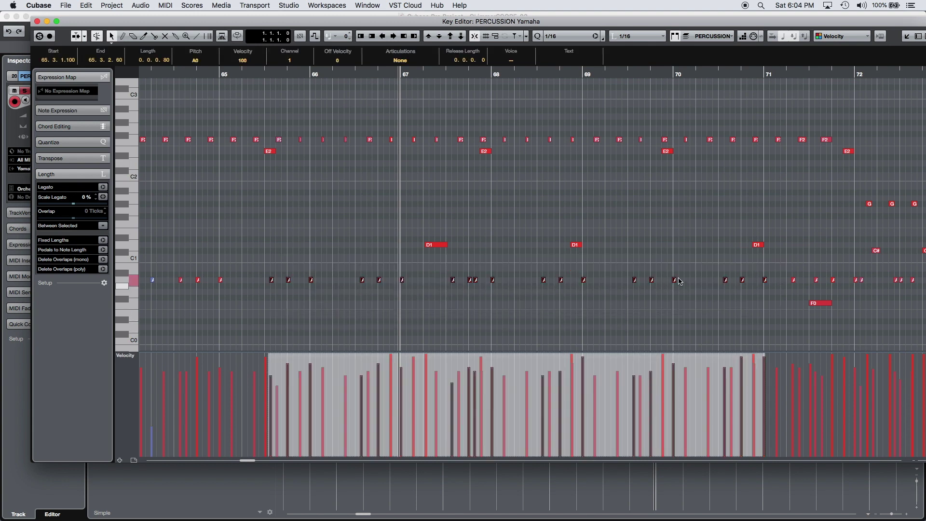
pyautogui.click(560, 36)
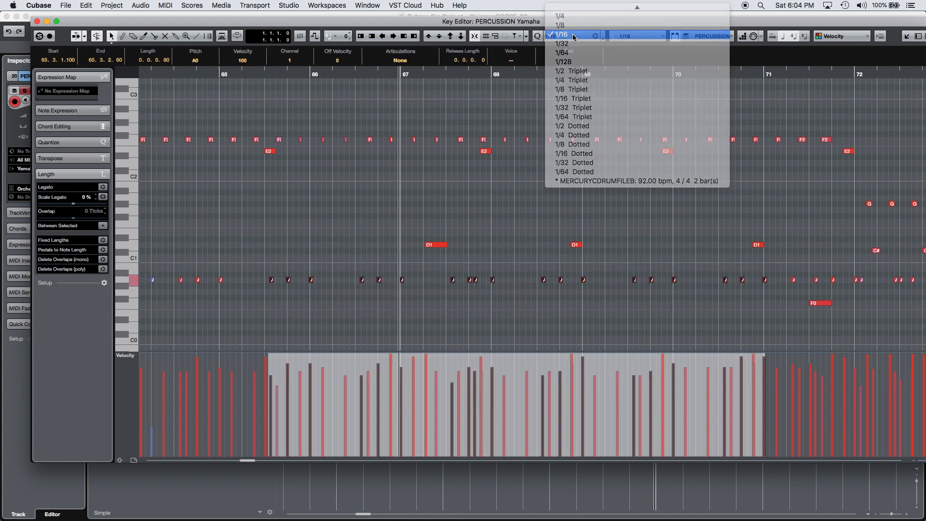
pyautogui.click(560, 34)
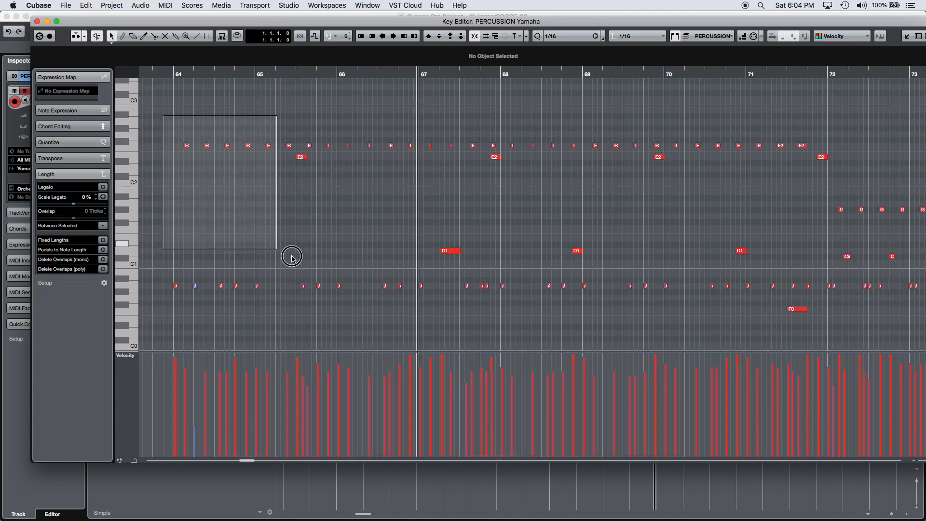
pyautogui.moveTo(291, 256); pyautogui.dragTo(841, 335)
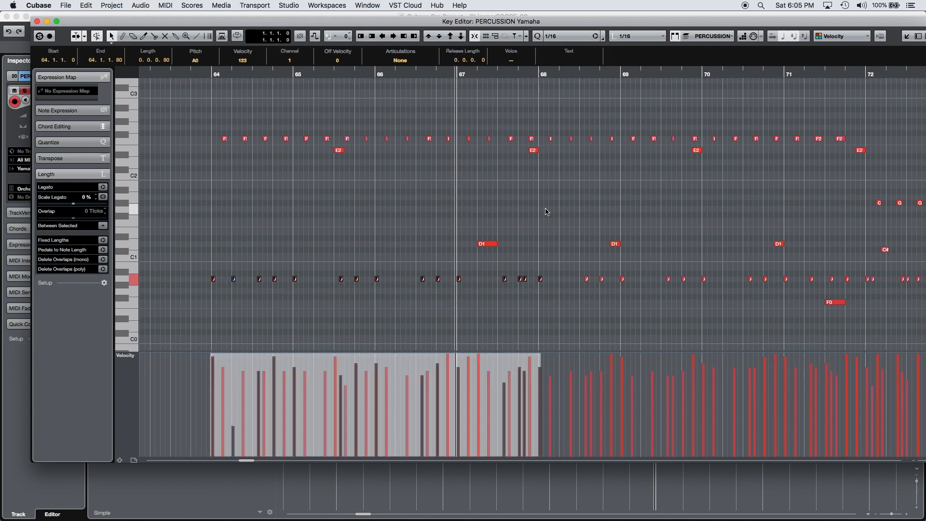
pyautogui.moveTo(642, 36)
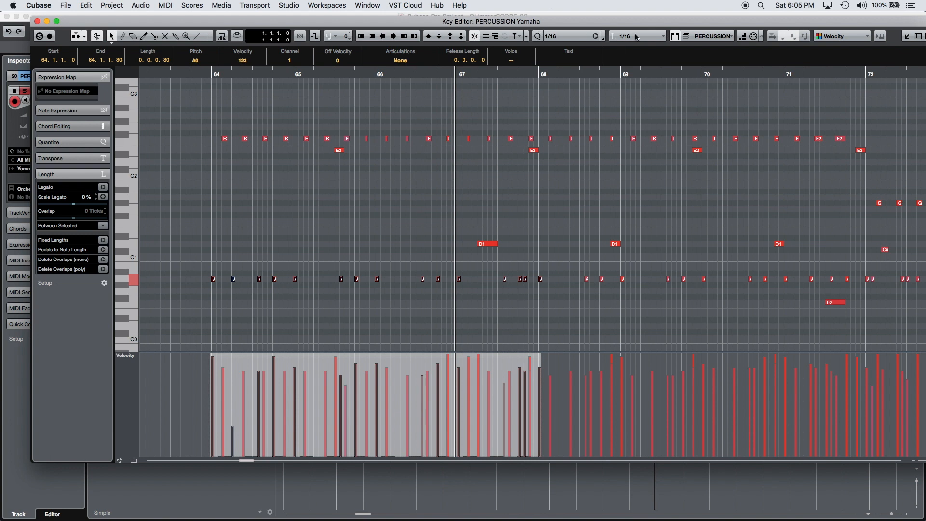
pyautogui.moveTo(637, 37)
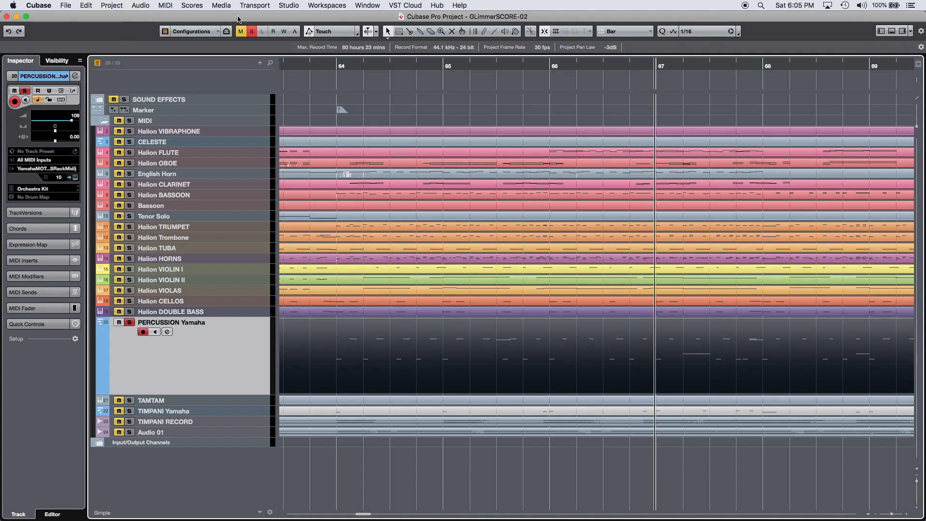
pyautogui.moveTo(58, 178)
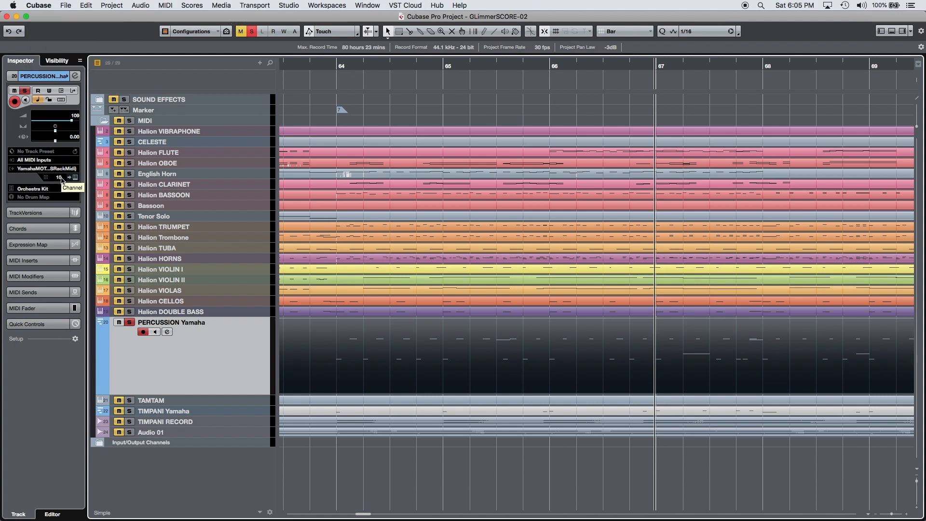
pyautogui.moveTo(525, 356)
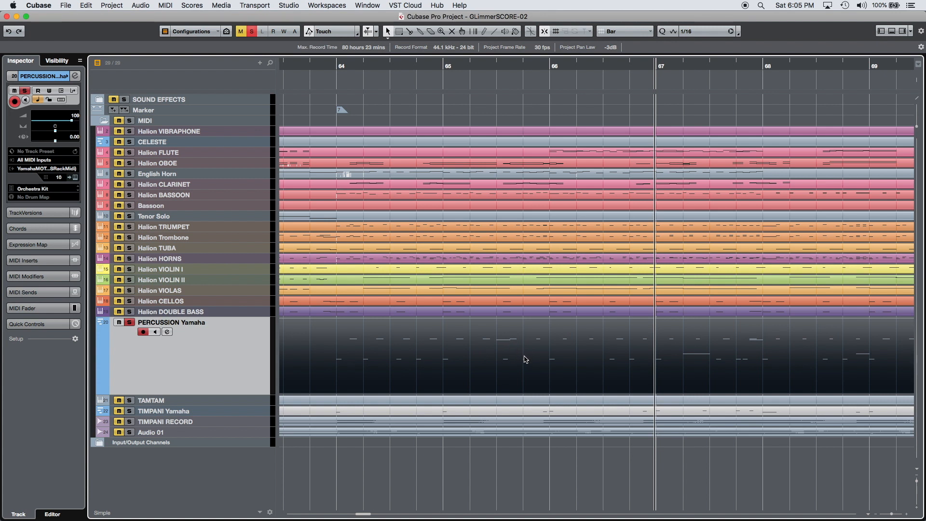
# Assign the GM Map to the percussion track and lengthen the bar-39 bass drum note.
pyautogui.click(34, 197)
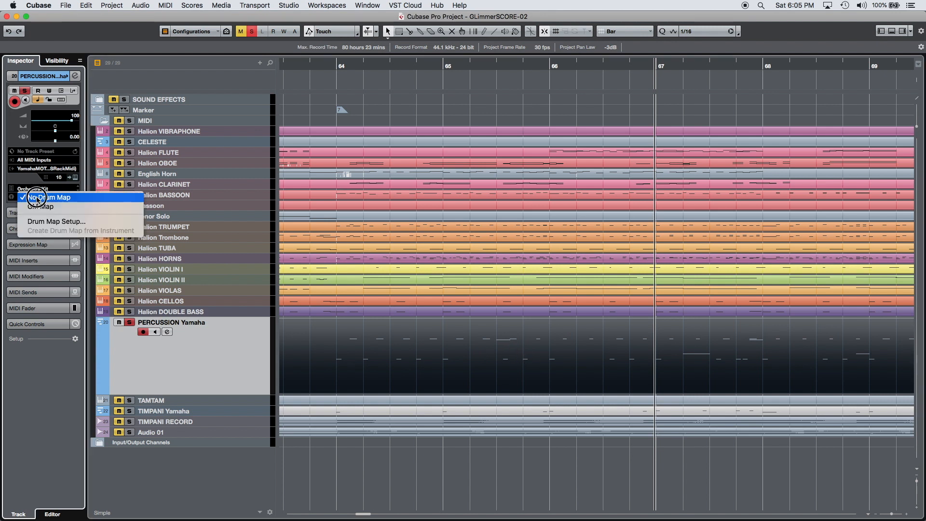
pyautogui.moveTo(39, 206)
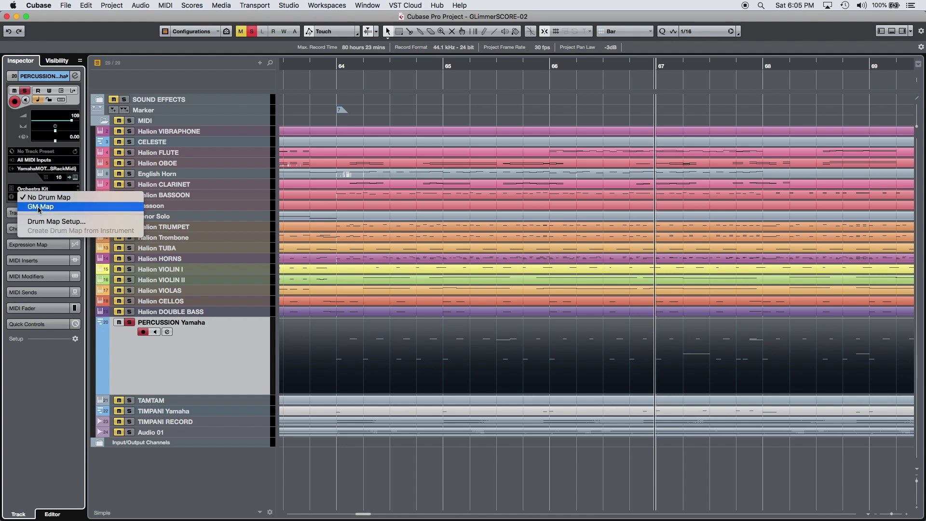
pyautogui.click(40, 206)
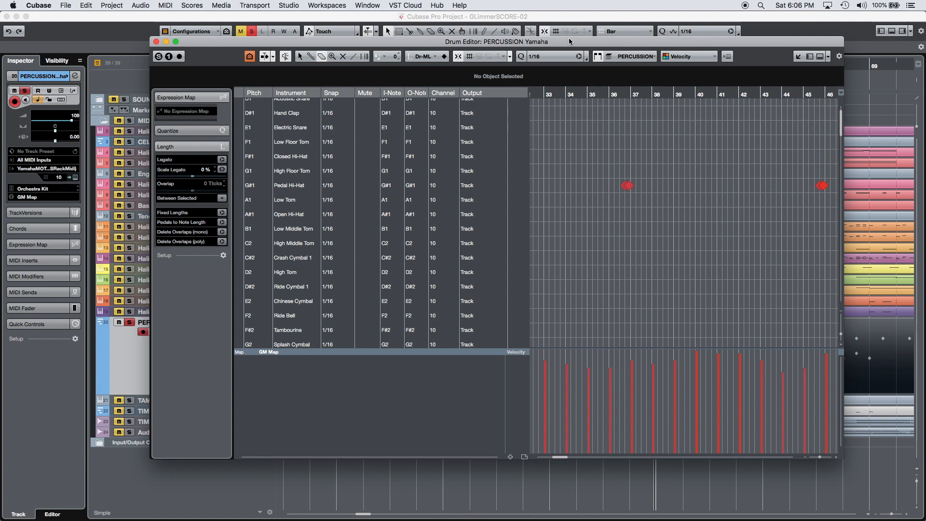
pyautogui.moveTo(412, 225)
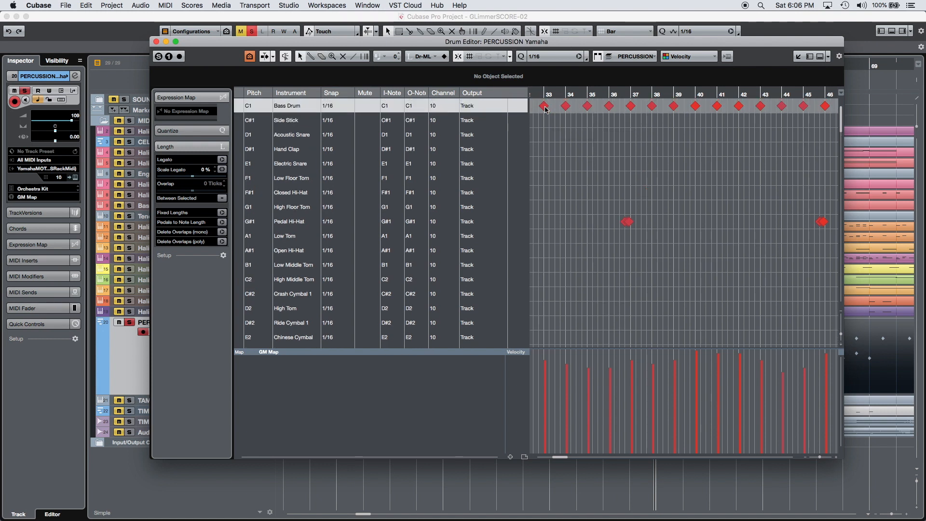
pyautogui.click(565, 105)
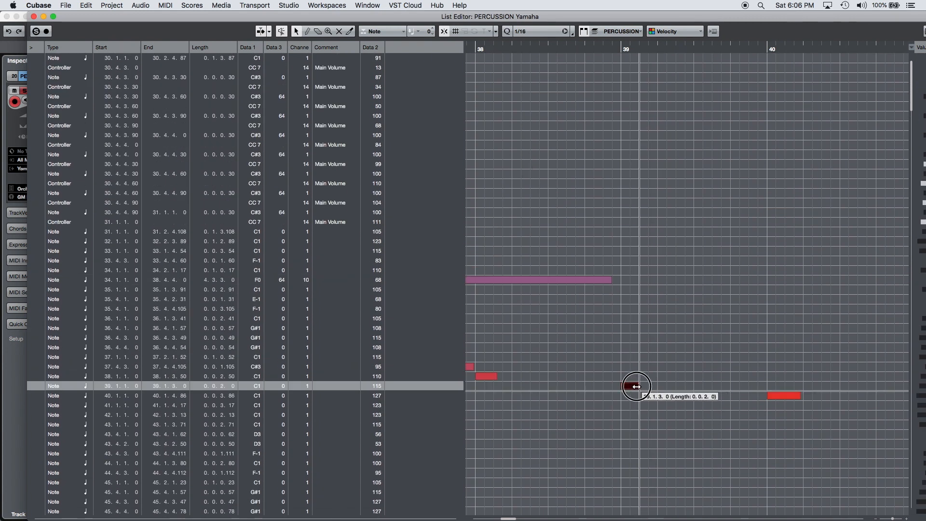
pyautogui.moveTo(637, 386); pyautogui.dragTo(650, 387)
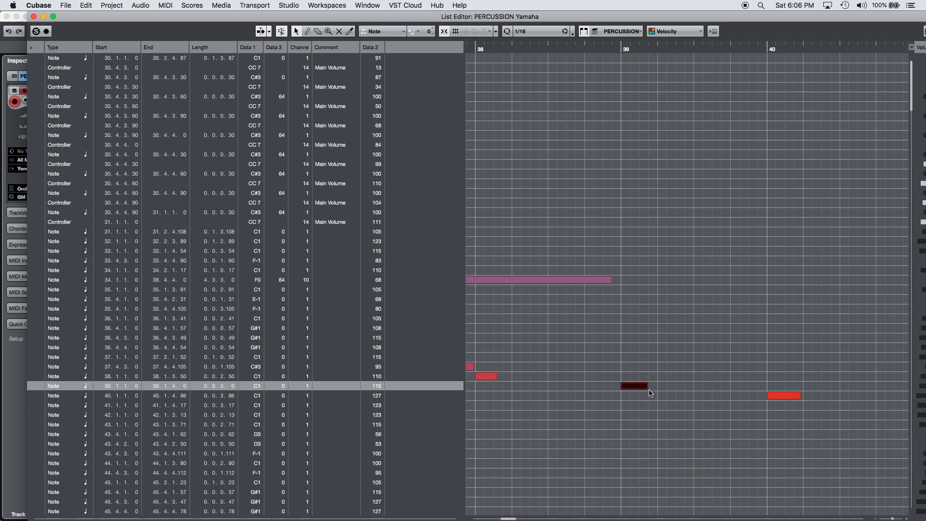
pyautogui.moveTo(641, 345)
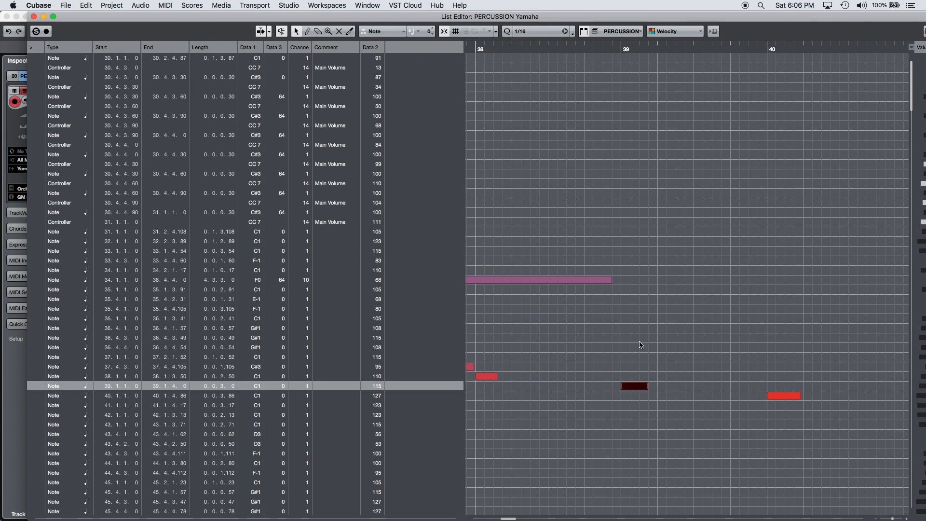
pyautogui.moveTo(620, 323)
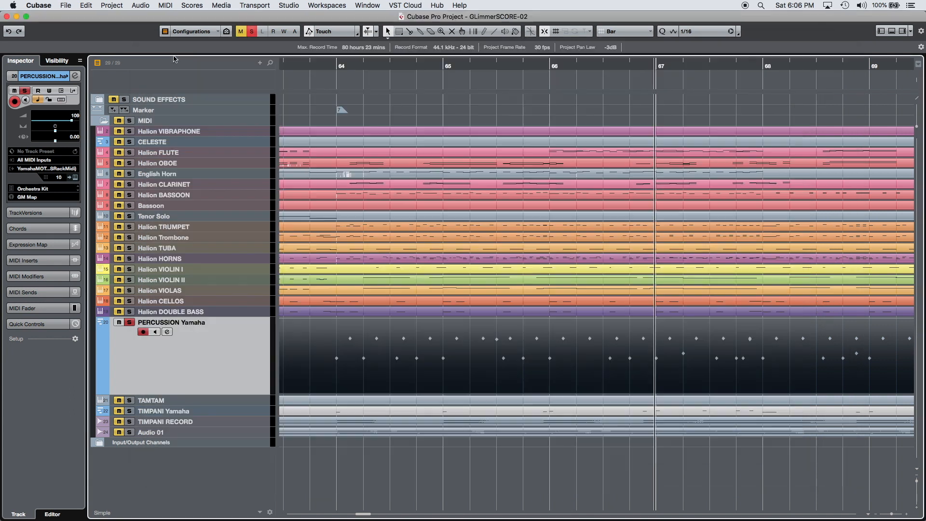
pyautogui.moveTo(490, 362)
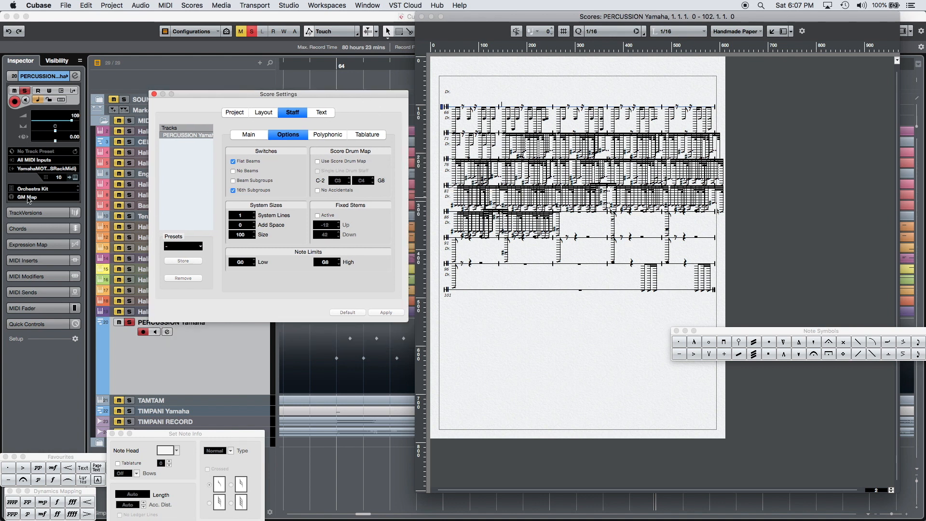
pyautogui.moveTo(27, 198)
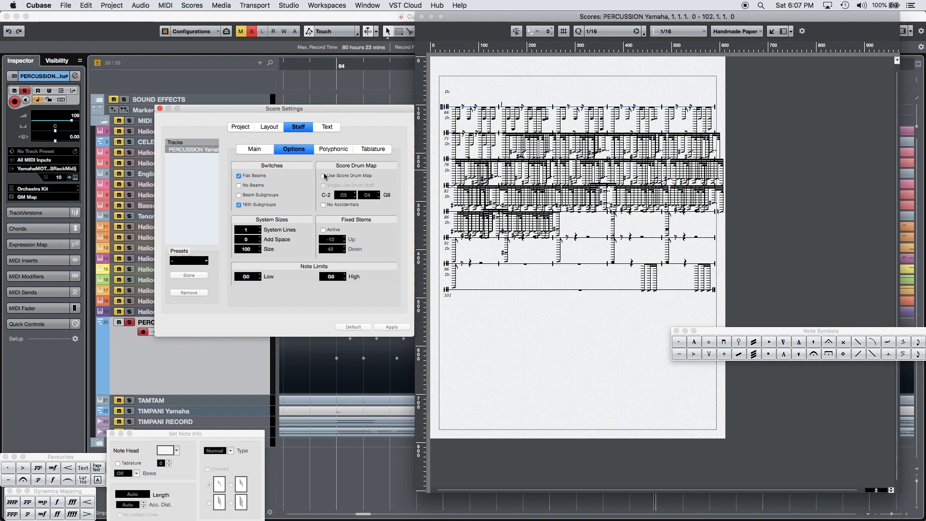
# Make the staff use the score drum map with no accidentals and apply it.
pyautogui.click(322, 175)
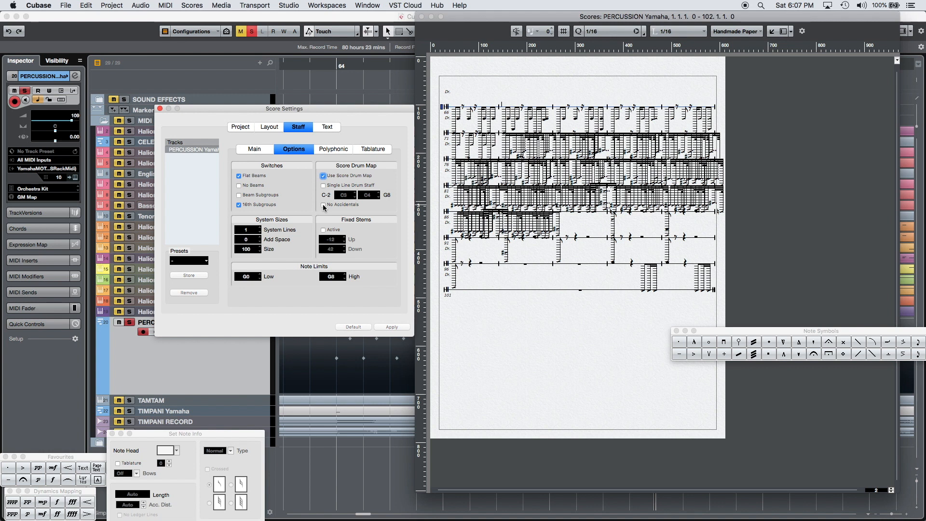
pyautogui.click(322, 204)
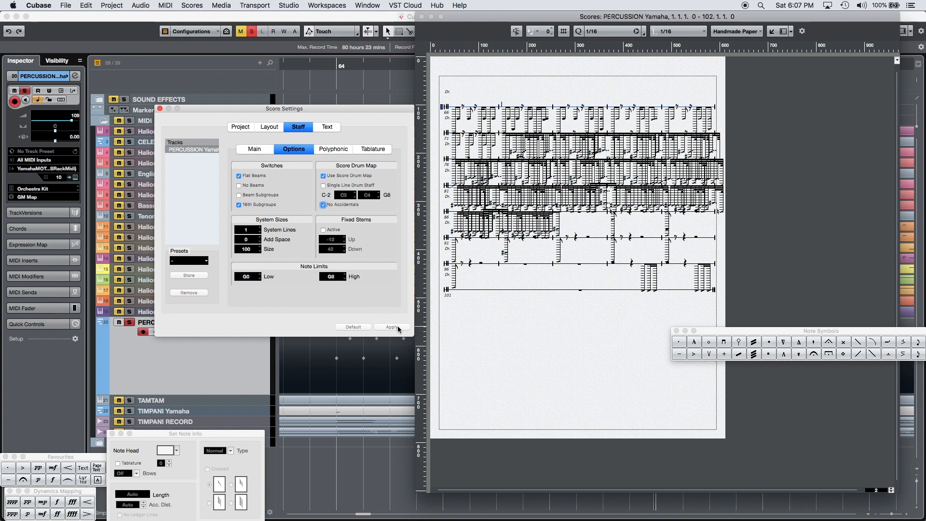
pyautogui.click(391, 326)
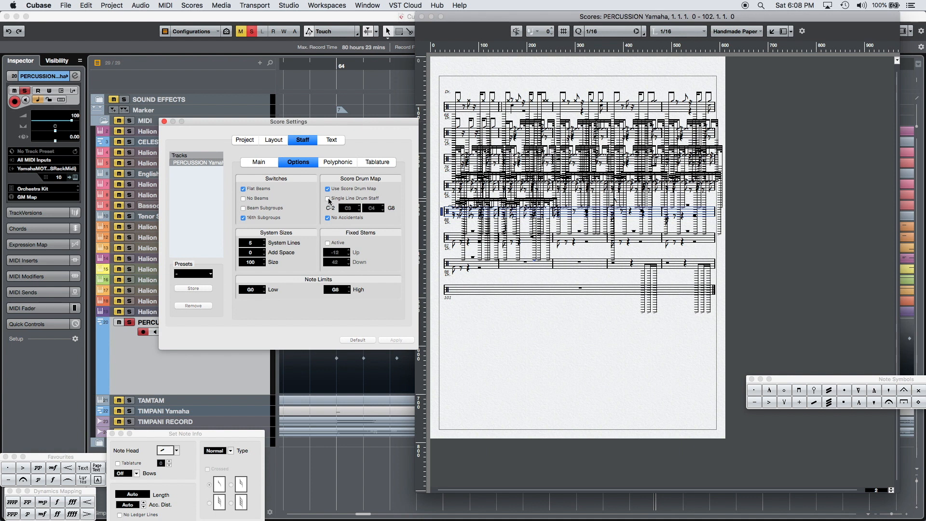
# Try the single-line drum staff, revert to the normal drum staff and apply.
pyautogui.click(328, 198)
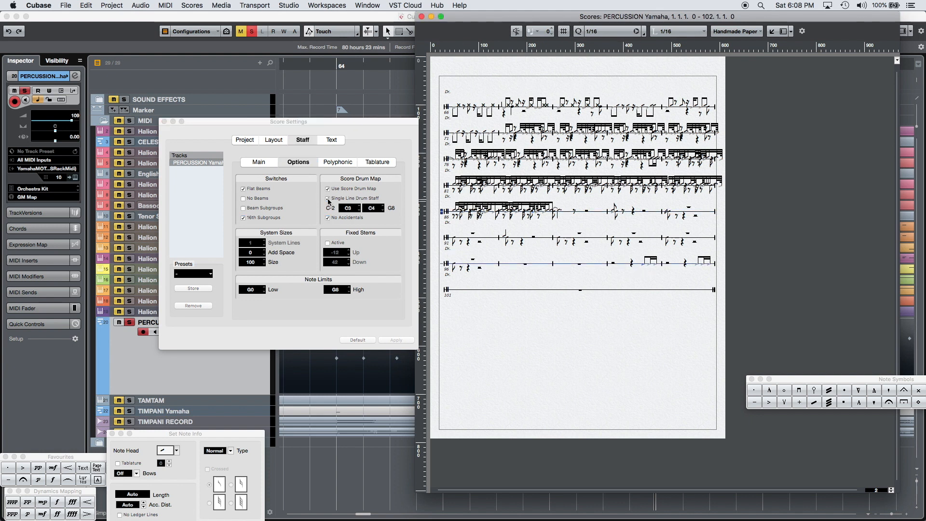
pyautogui.click(397, 339)
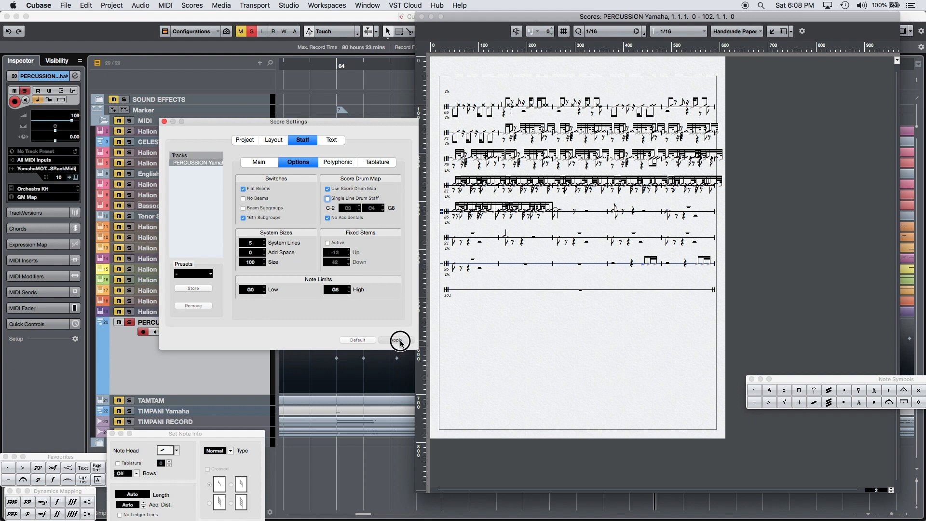
pyautogui.click(396, 340)
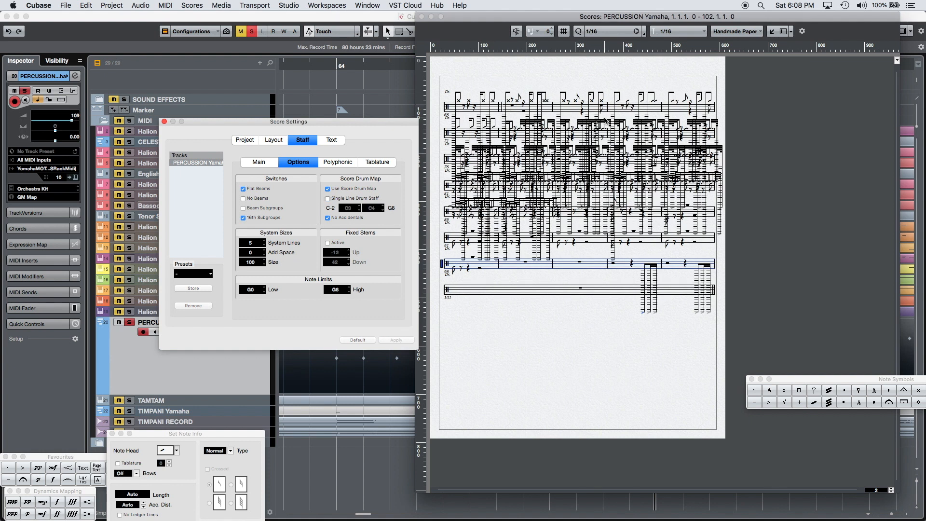
pyautogui.moveTo(288, 122); pyautogui.dragTo(278, 122)
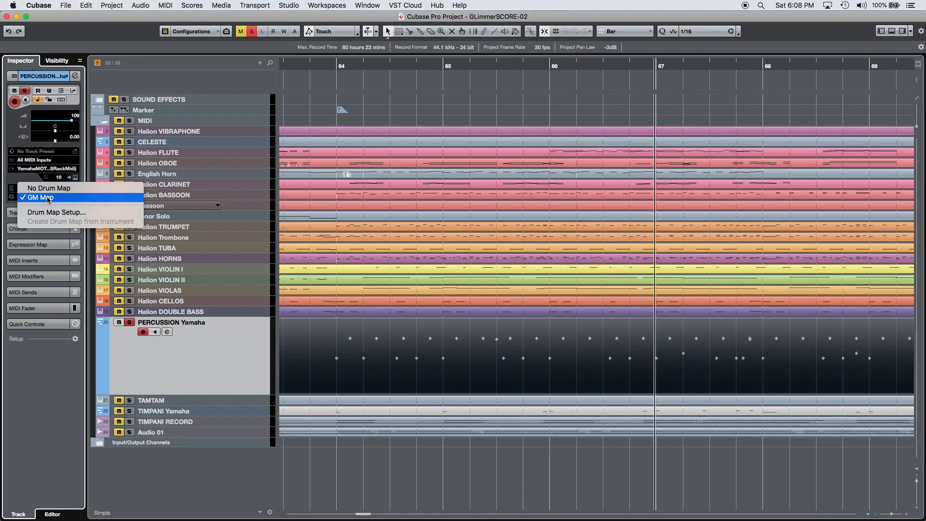
# Open Drum Map Setup for the GM Map and go to the A0 Metronome row.
pyautogui.click(57, 212)
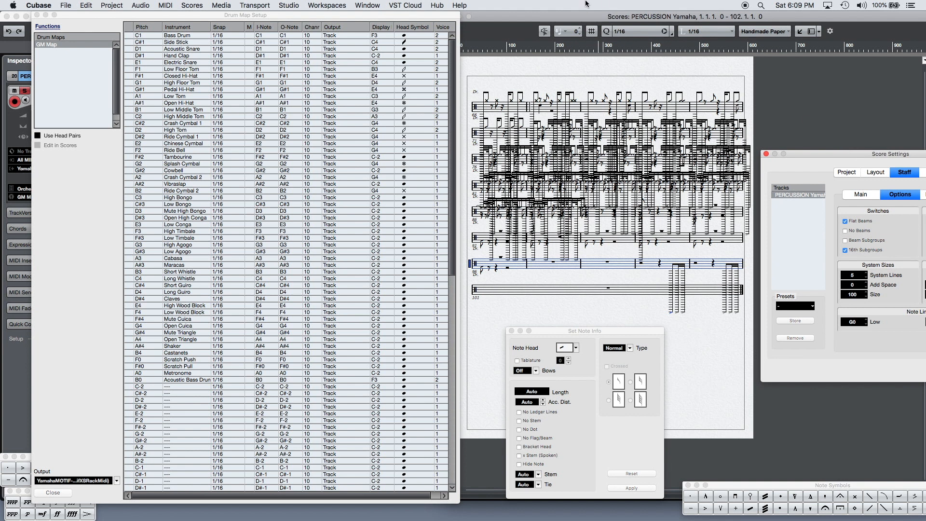
pyautogui.moveTo(543, 31)
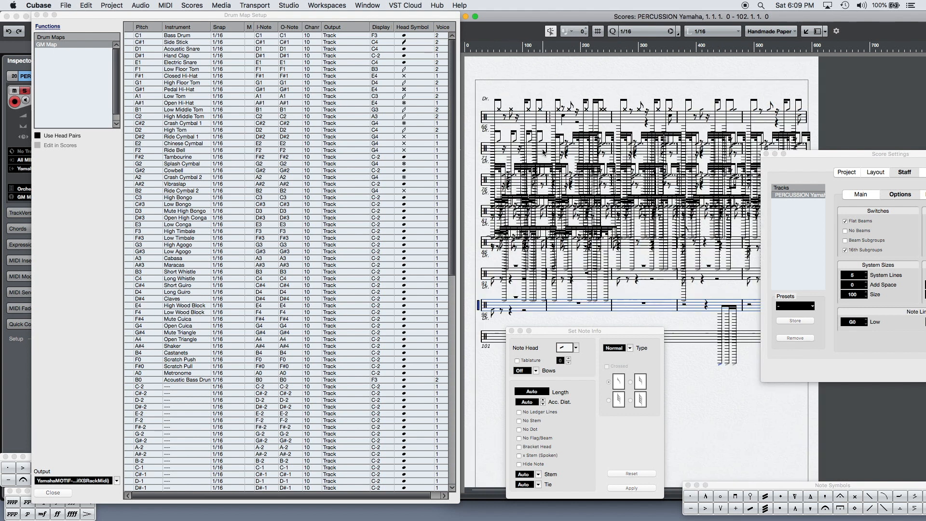
pyautogui.click(177, 150)
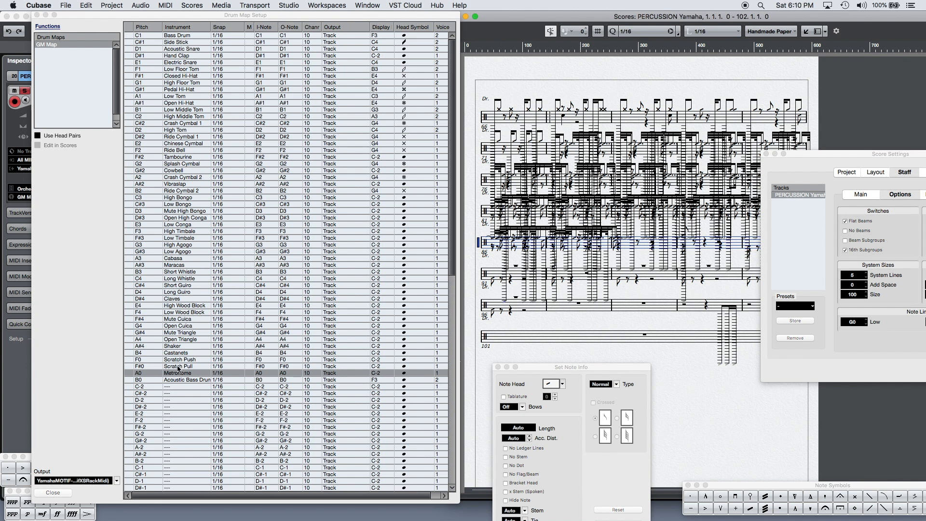
pyautogui.moveTo(381, 375)
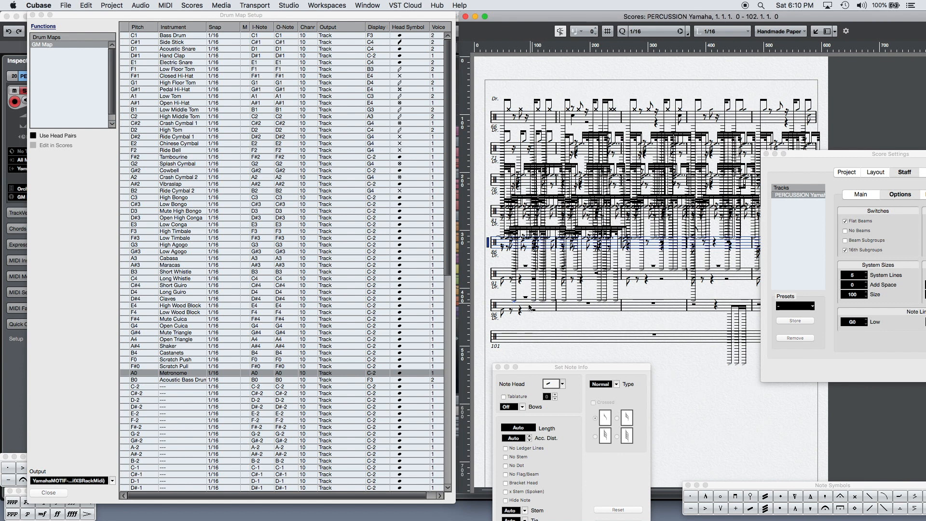
pyautogui.moveTo(230, 50)
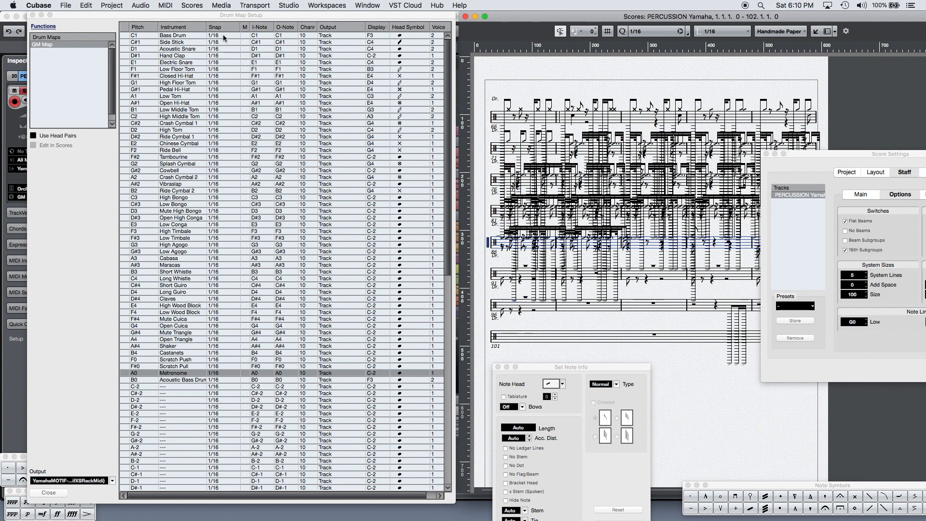
pyautogui.moveTo(155, 372)
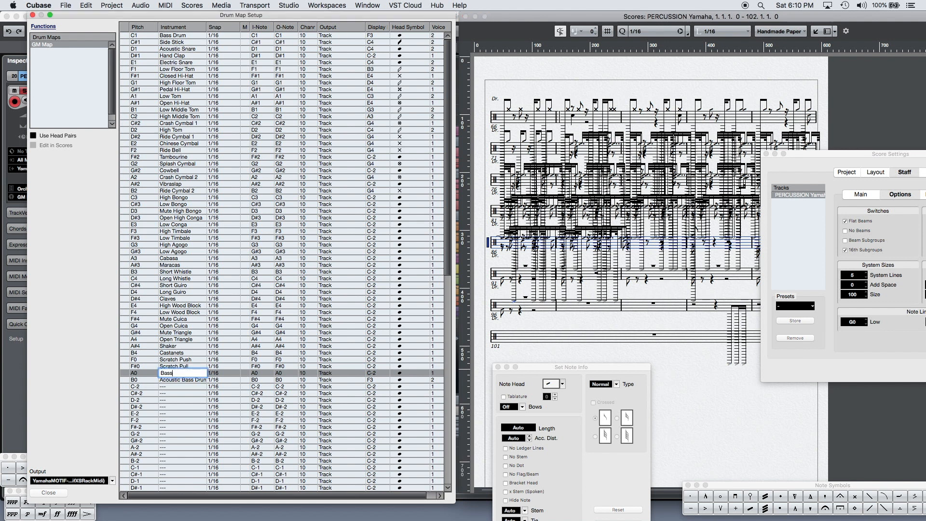
# Rename the A0 Metronome slot to BassDrum and edit its display note.
pyautogui.write('BassDrum')
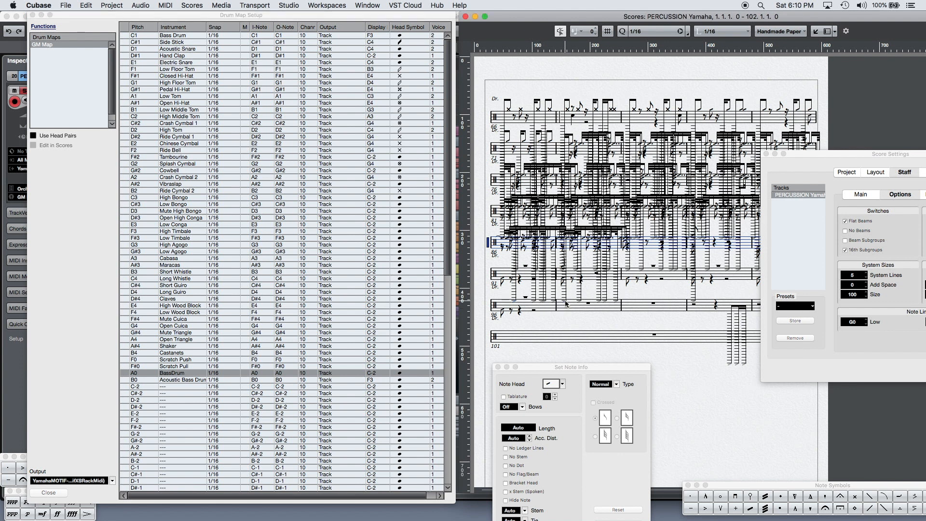
pyautogui.moveTo(509, 124)
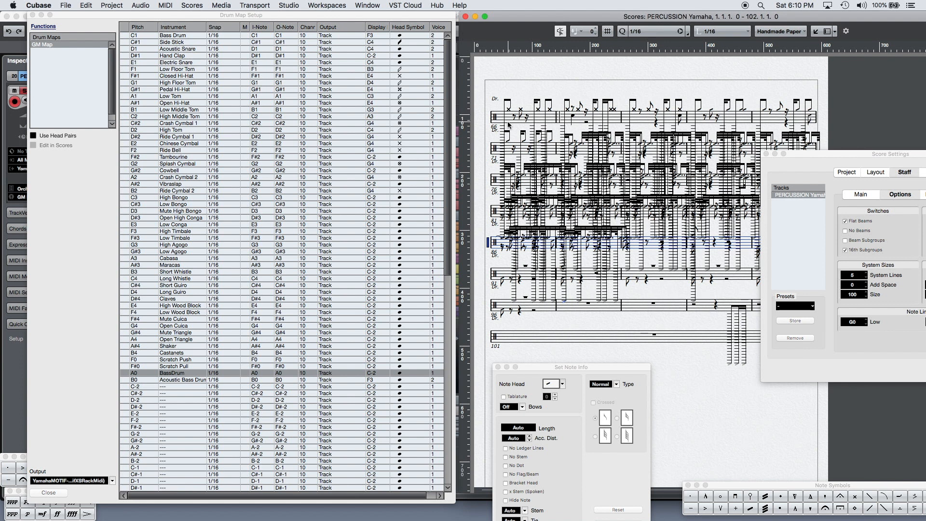
pyautogui.moveTo(449, 341)
pyautogui.write('B0')
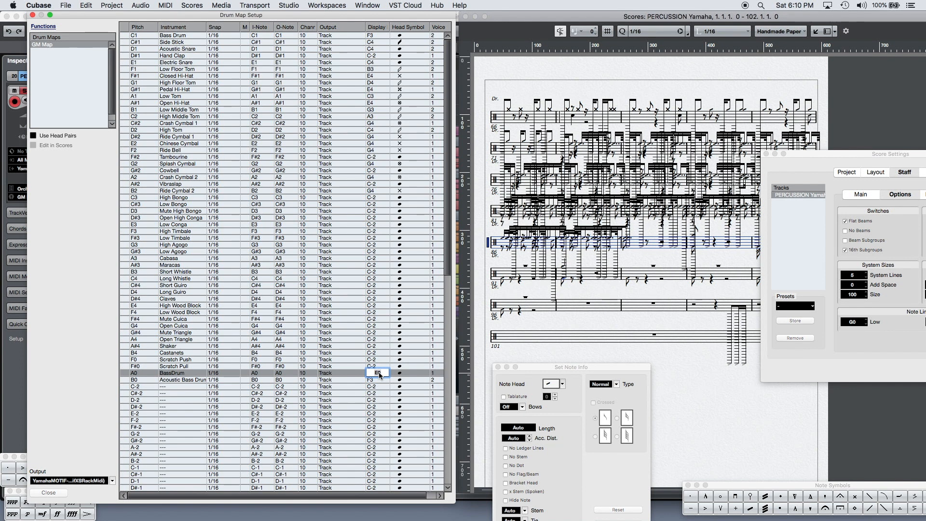
pyautogui.write('D2')
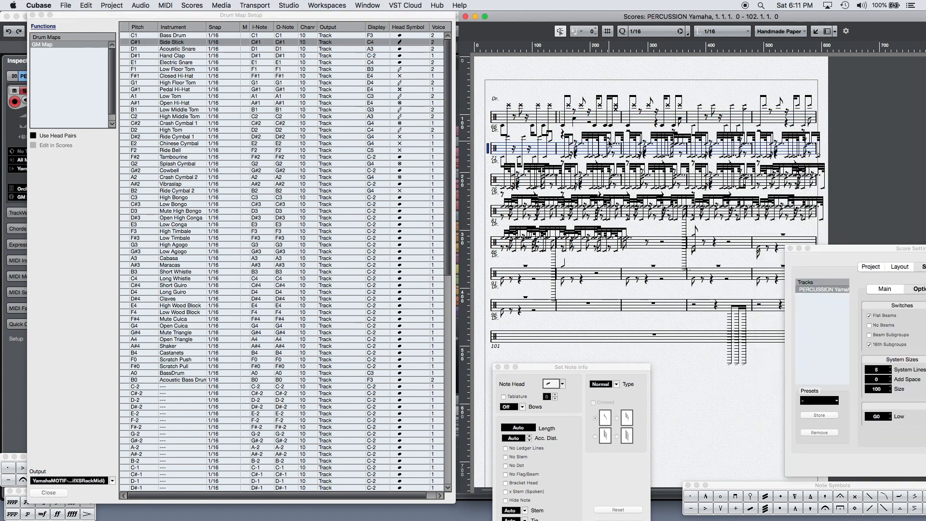
pyautogui.click(175, 89)
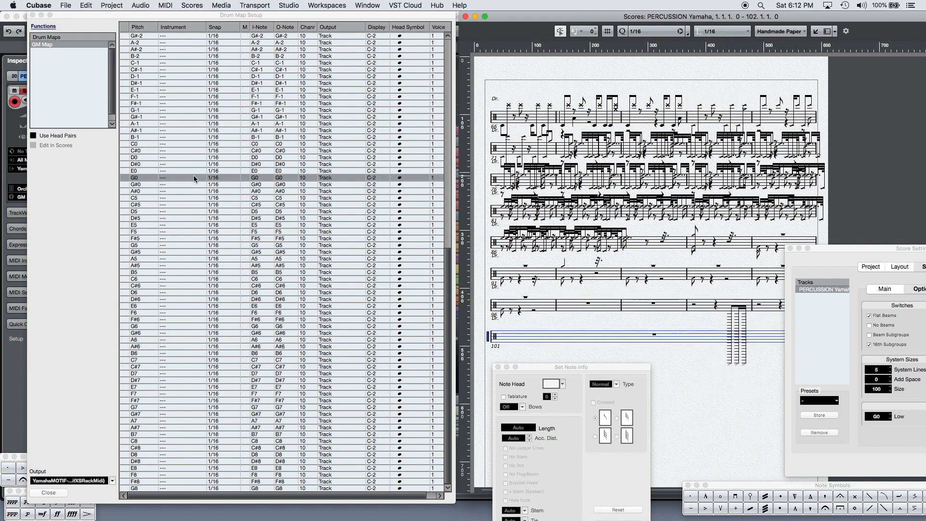
# Change the G0 slot's display note, entering E0, G3 and A3 in the drum map.
pyautogui.doubleClick(375, 177)
pyautogui.write('D-1')
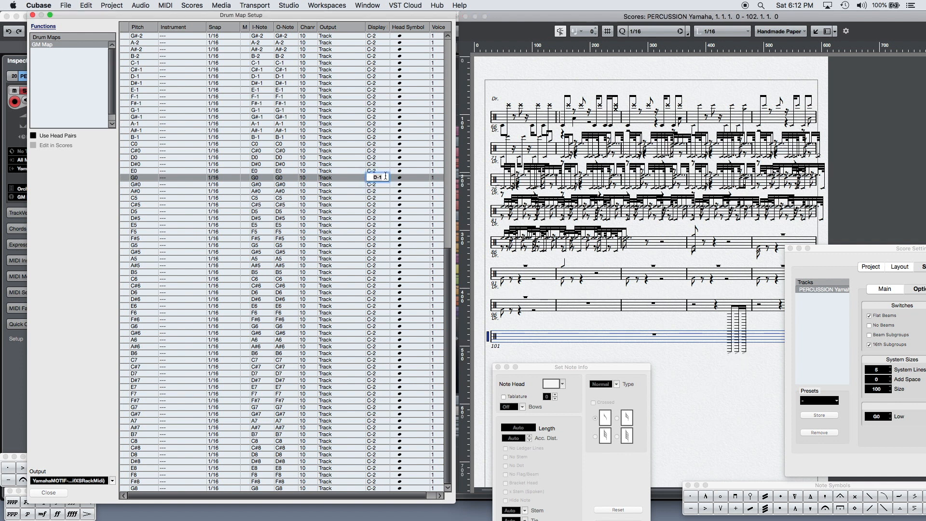
pyautogui.write('E0')
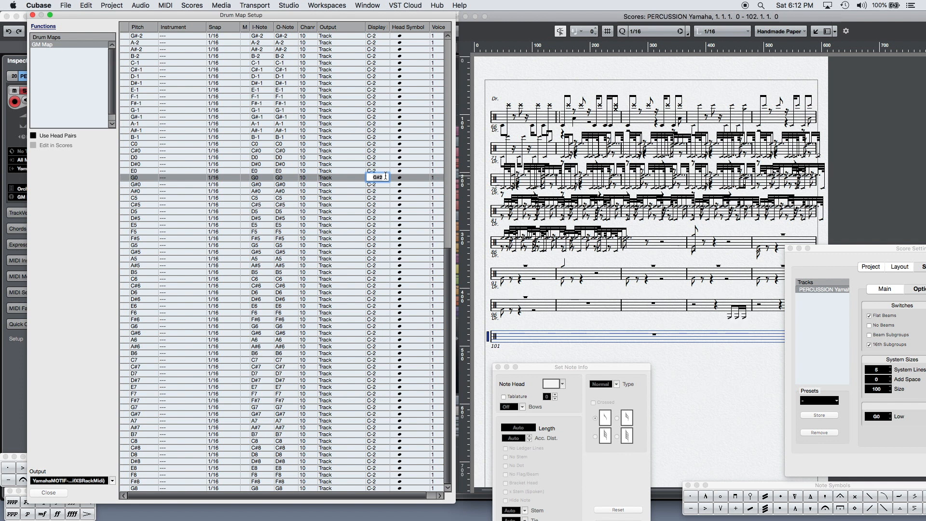
pyautogui.write('G3')
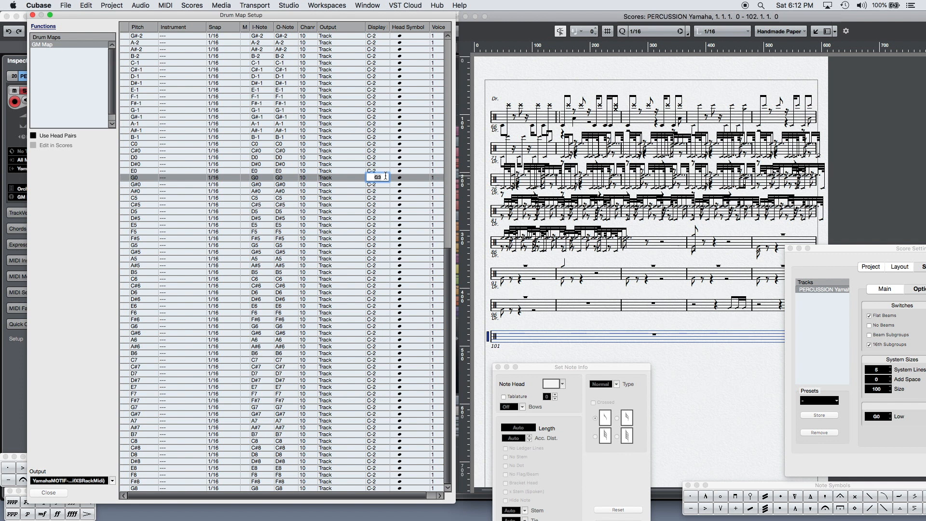
pyautogui.write('A3')
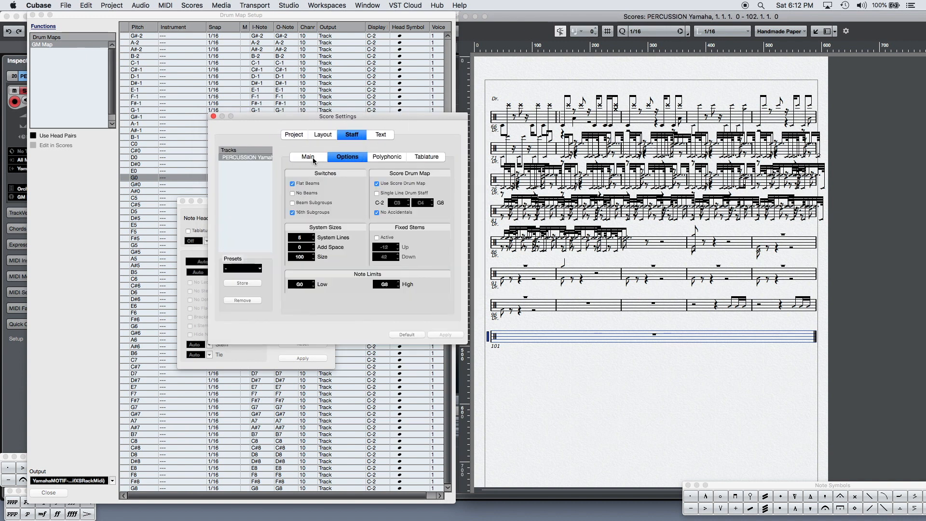
# Turn on Auto Quantize for the staff with notes displayed at 32nd-note resolution, applied to the score.
pyautogui.click(308, 157)
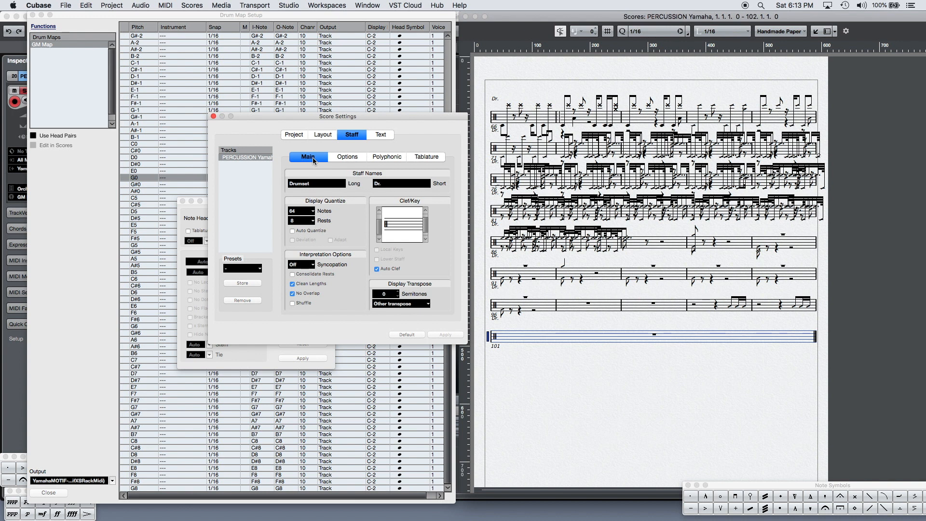
pyautogui.moveTo(292, 231)
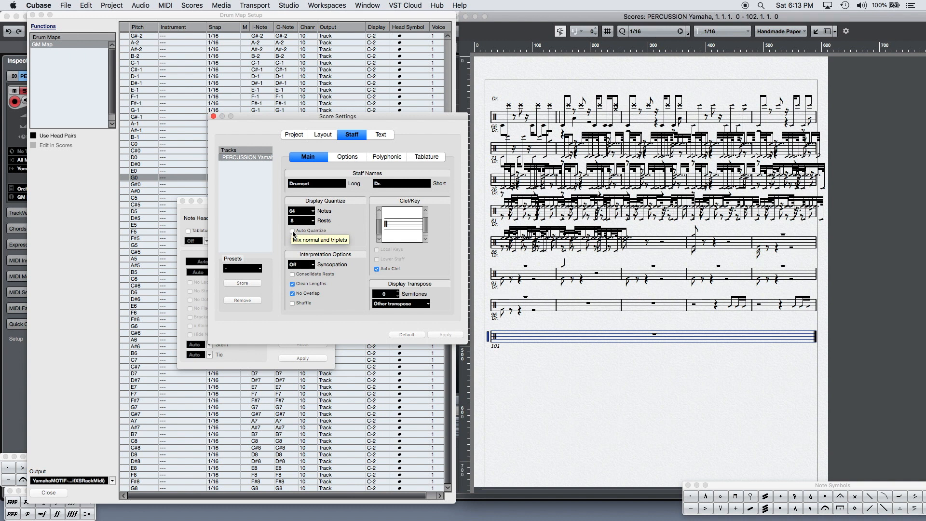
pyautogui.click(292, 230)
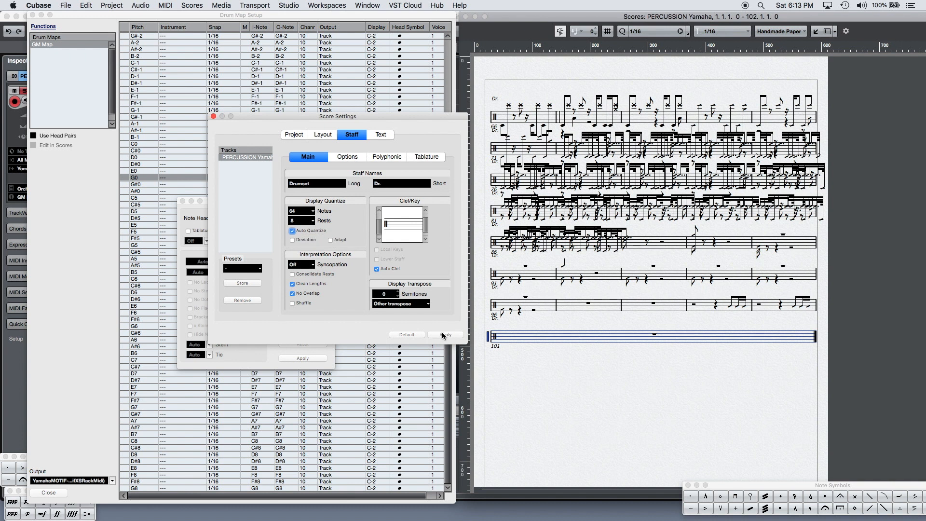
pyautogui.click(445, 334)
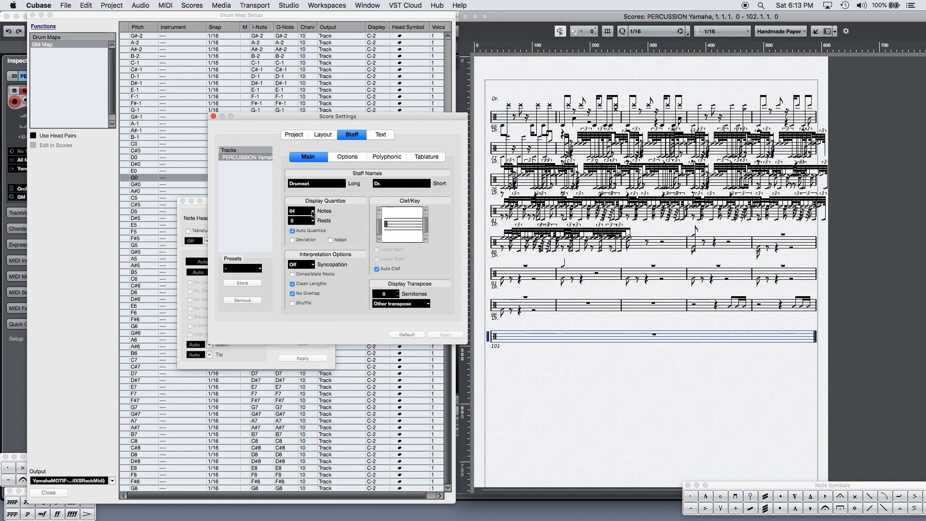
pyautogui.click(302, 210)
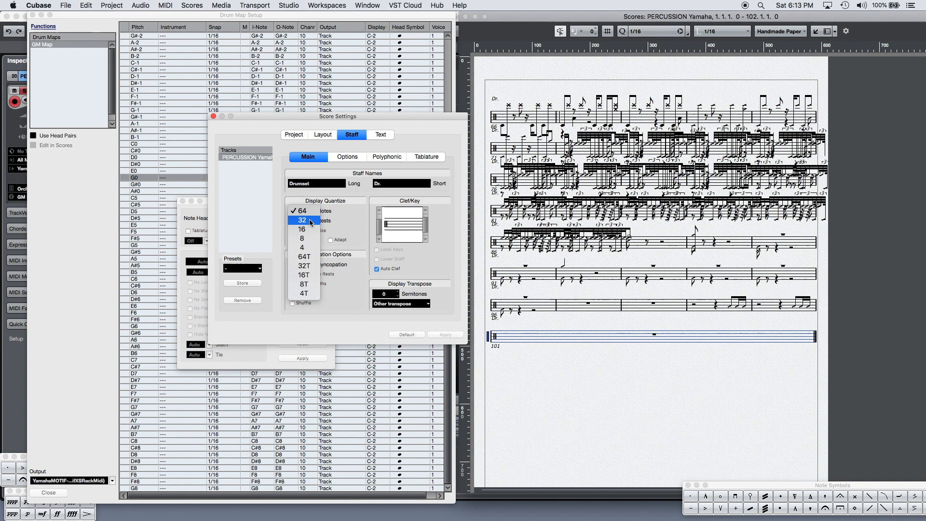
pyautogui.click(301, 220)
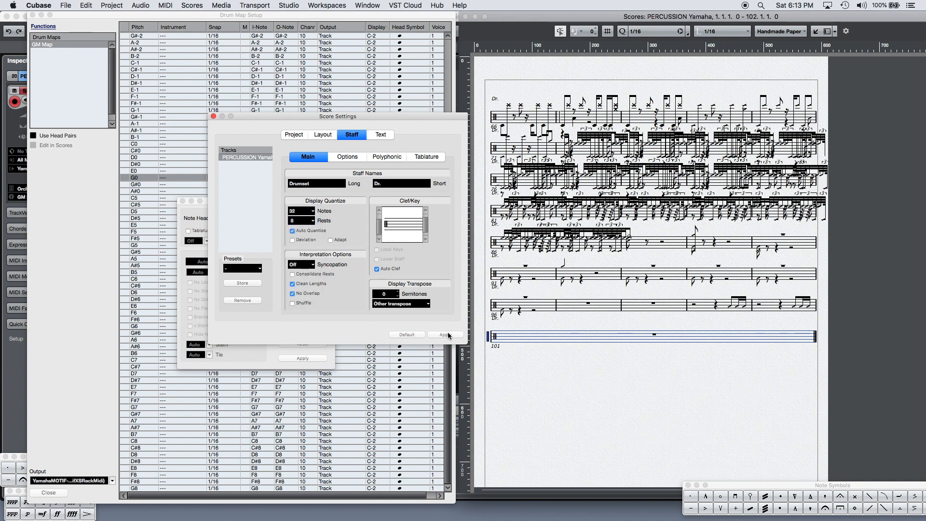
pyautogui.click(445, 334)
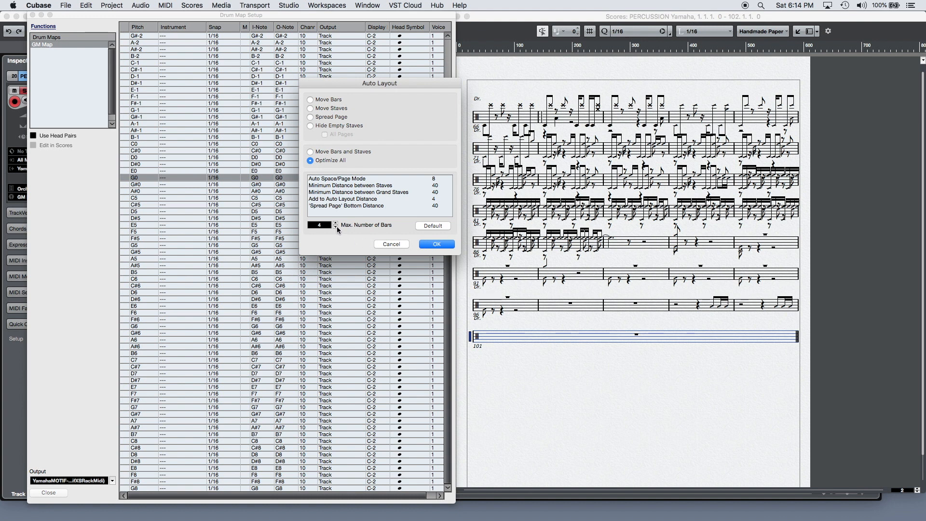
# Apply Auto Layout with Optimize All and a maximum of 4 bars per system.
pyautogui.click(436, 244)
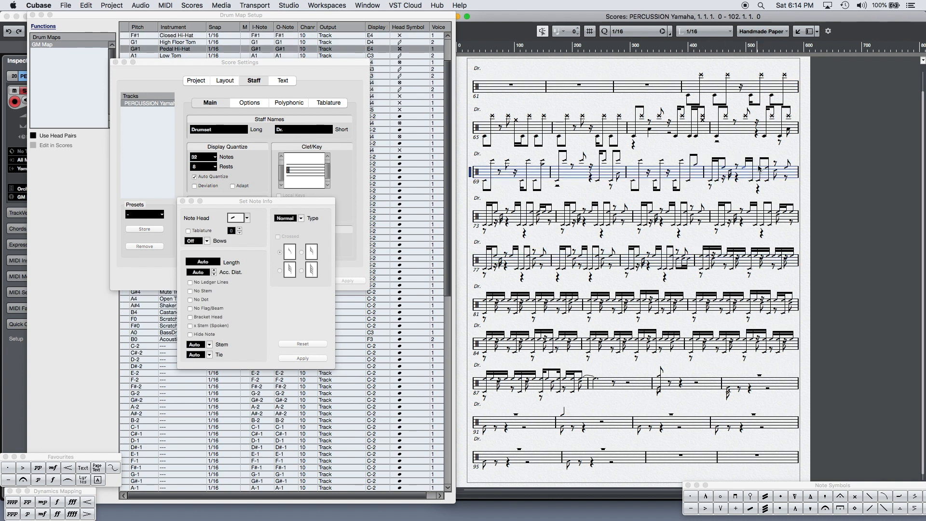
pyautogui.moveTo(553, 163)
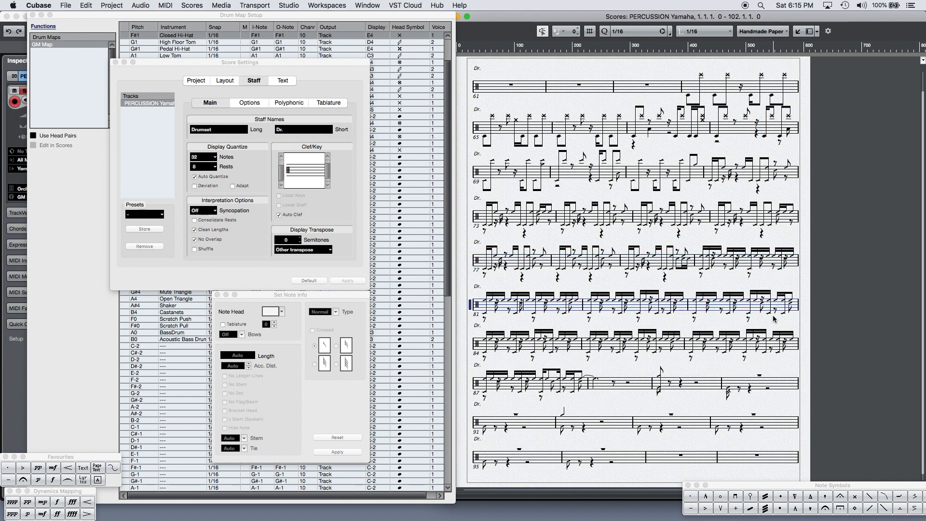
pyautogui.moveTo(757, 304)
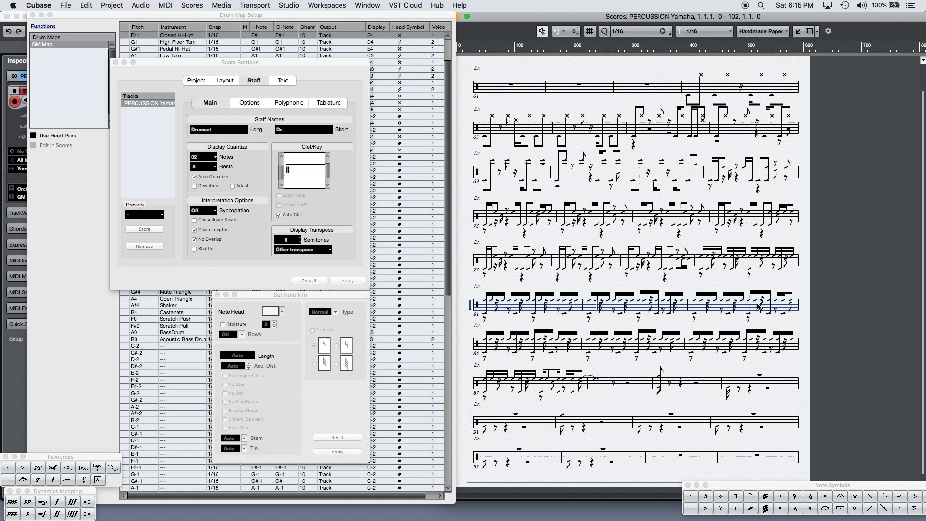
pyautogui.moveTo(492, 307)
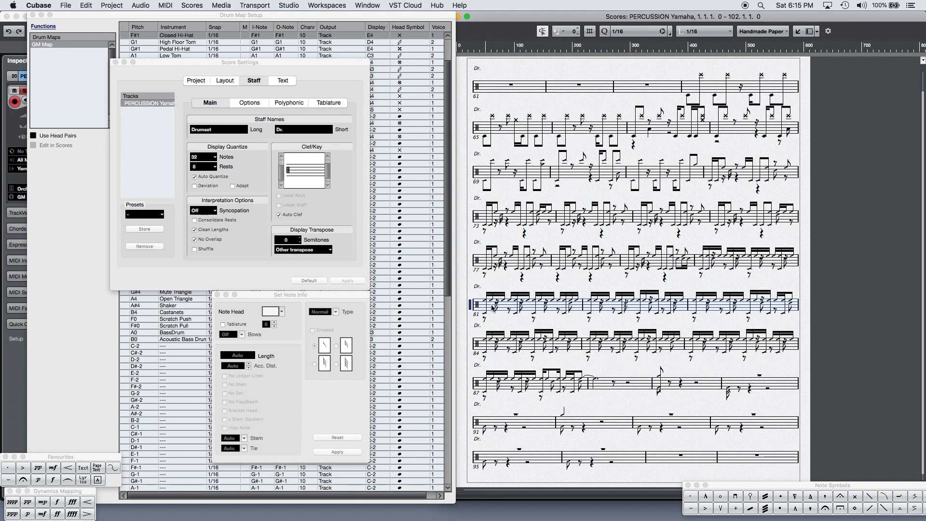
pyautogui.moveTo(576, 304)
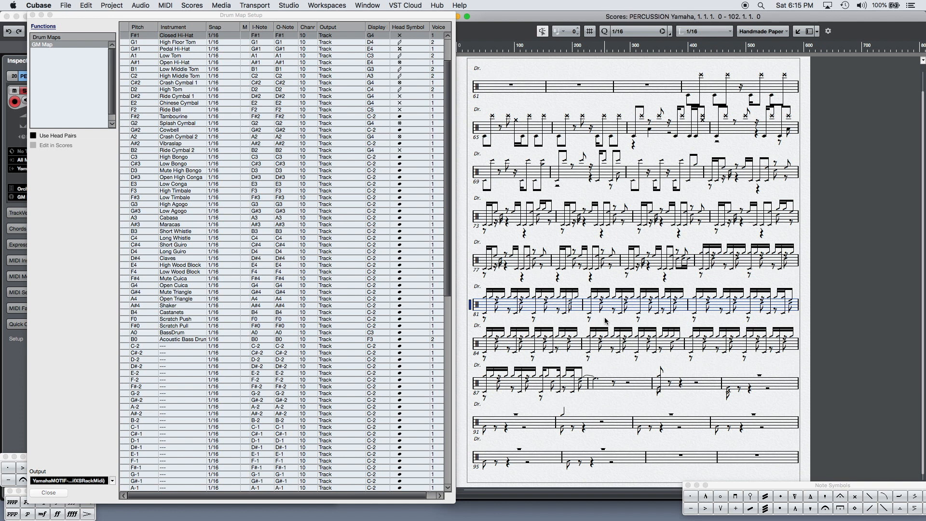
# Select the Open Hi-Hat drum map entry and all its notes by equal pitch across octaves.
pyautogui.click(182, 62)
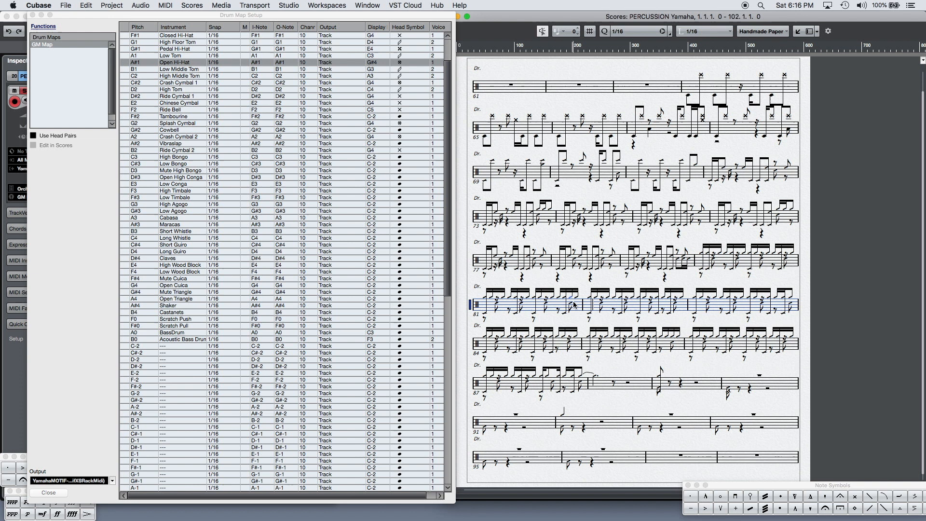
pyautogui.moveTo(581, 282)
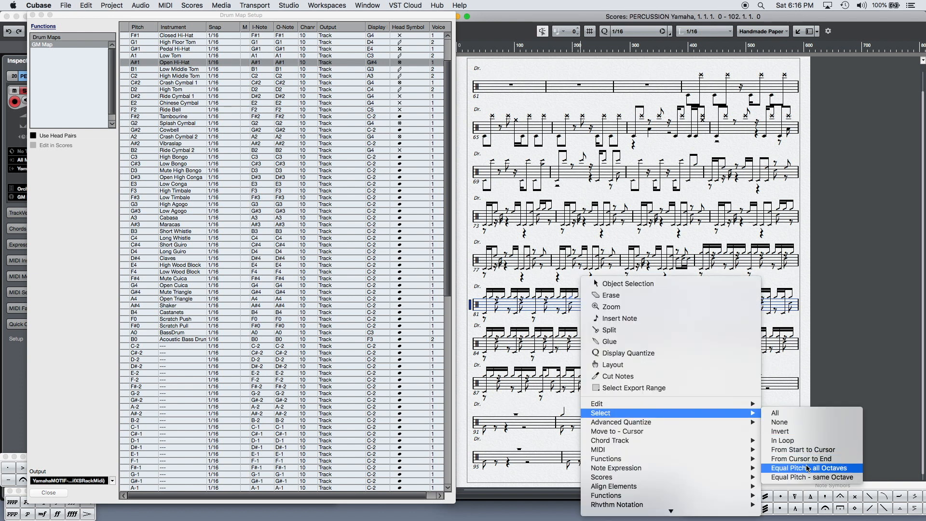
pyautogui.click(809, 468)
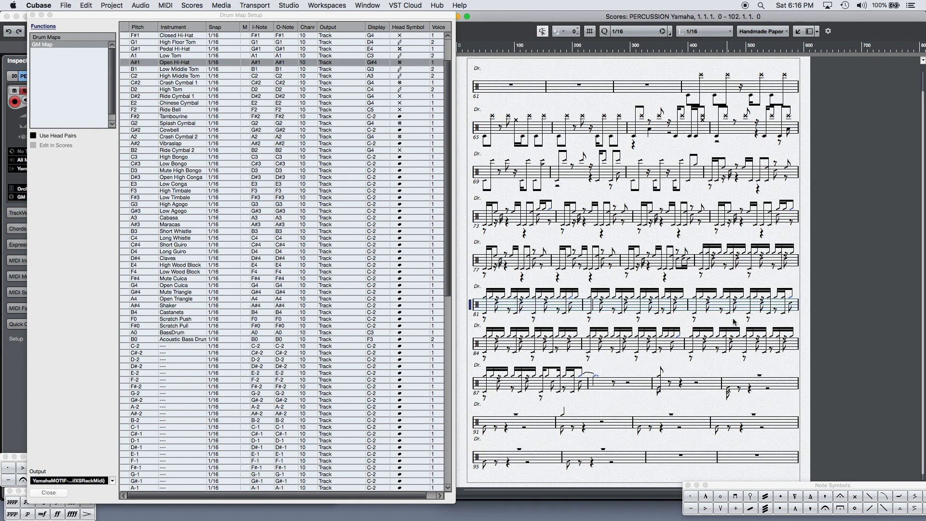
pyautogui.moveTo(569, 300)
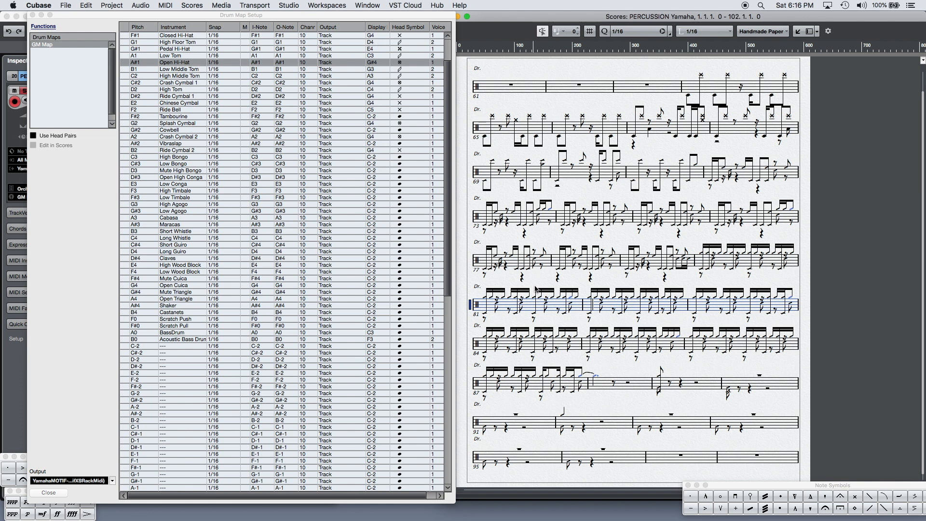
pyautogui.moveTo(570, 302)
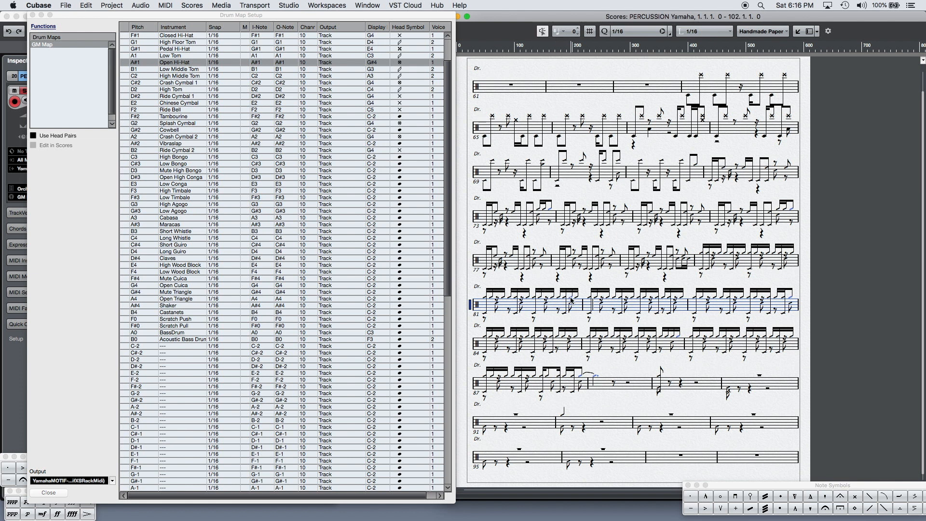
# Bring up Set Note Info for the hi-hat notes and show the note head choices.
pyautogui.rightClick(571, 298)
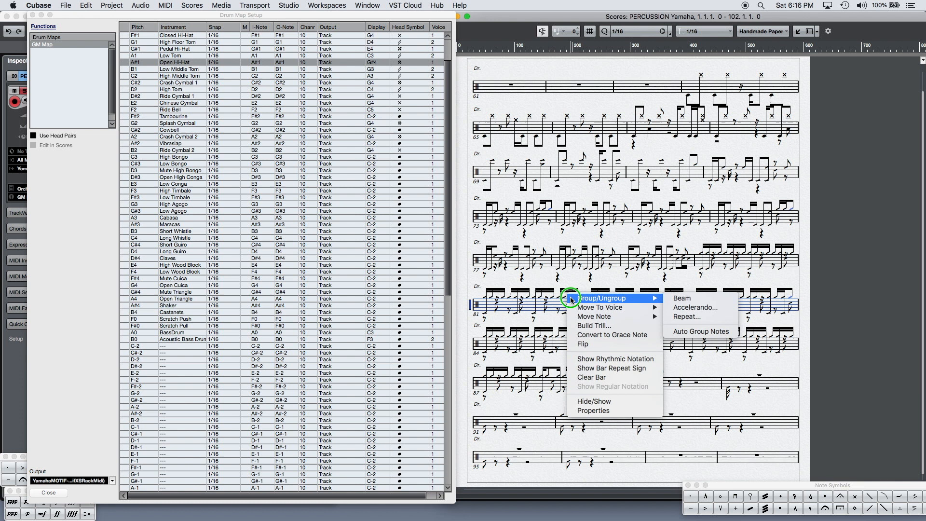
pyautogui.moveTo(571, 299)
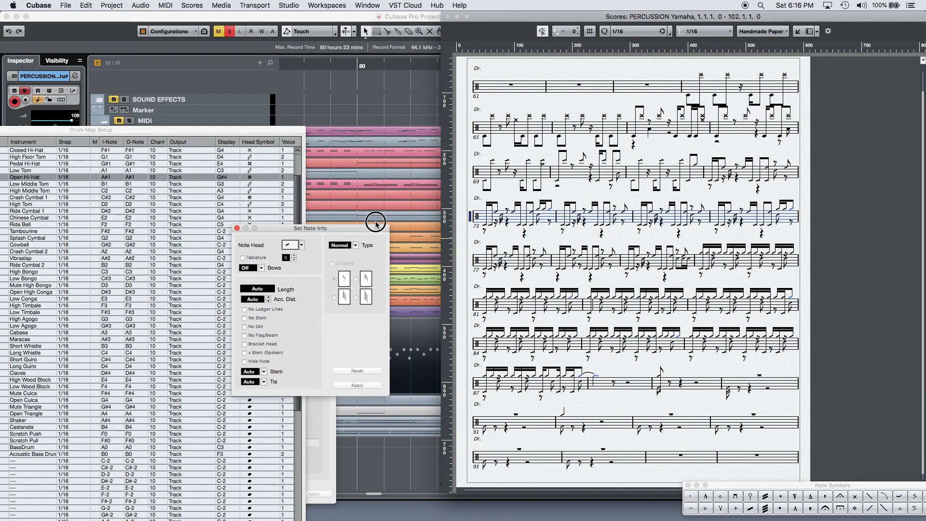
pyautogui.moveTo(309, 228); pyautogui.dragTo(408, 121)
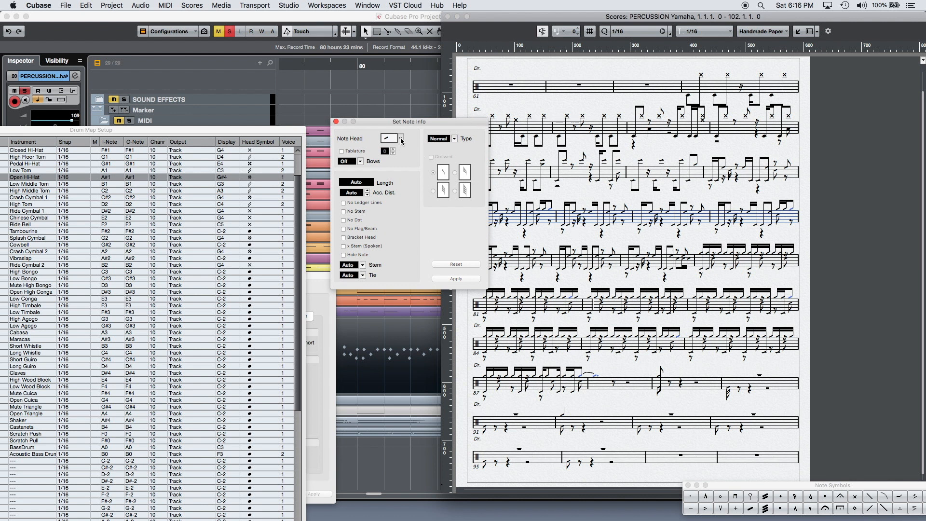
pyautogui.click(402, 139)
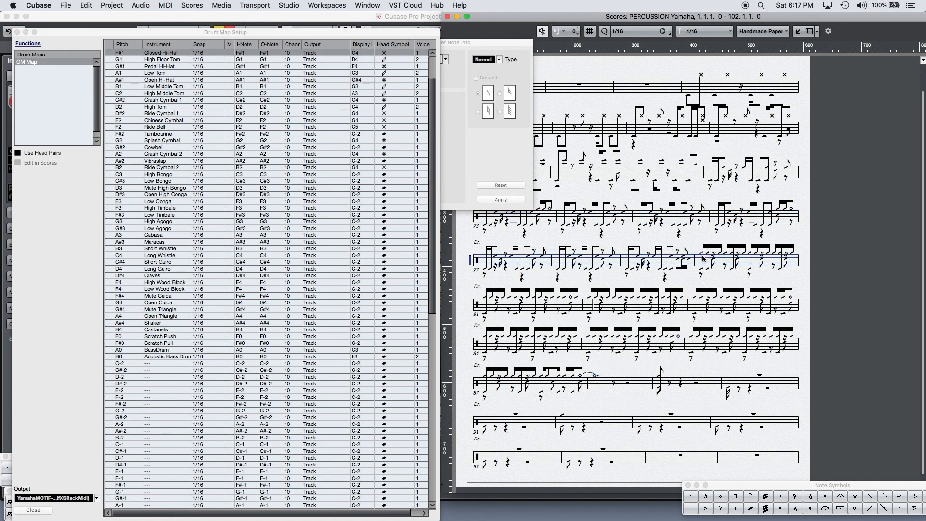
# Select same-octave hi-hat notes and apply a new note head shape, then choose another.
pyautogui.rightClick(703, 260)
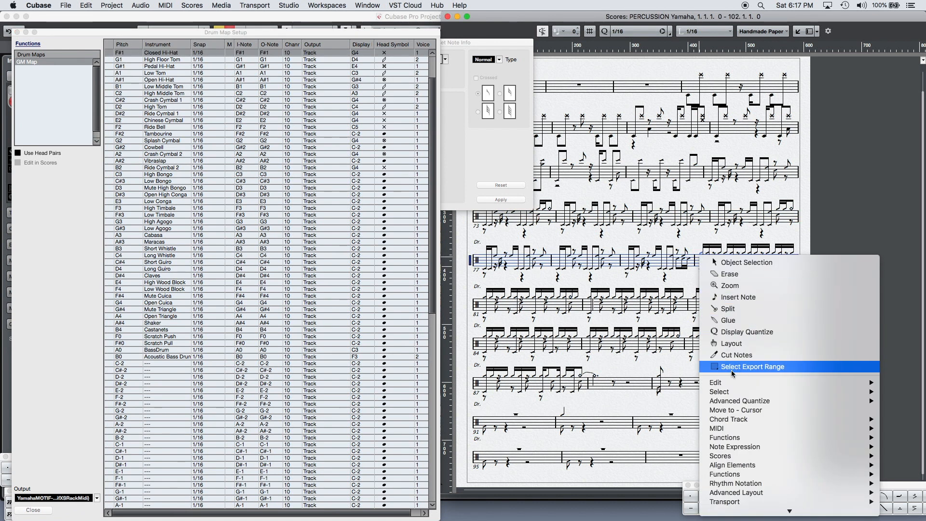
pyautogui.moveTo(736, 410)
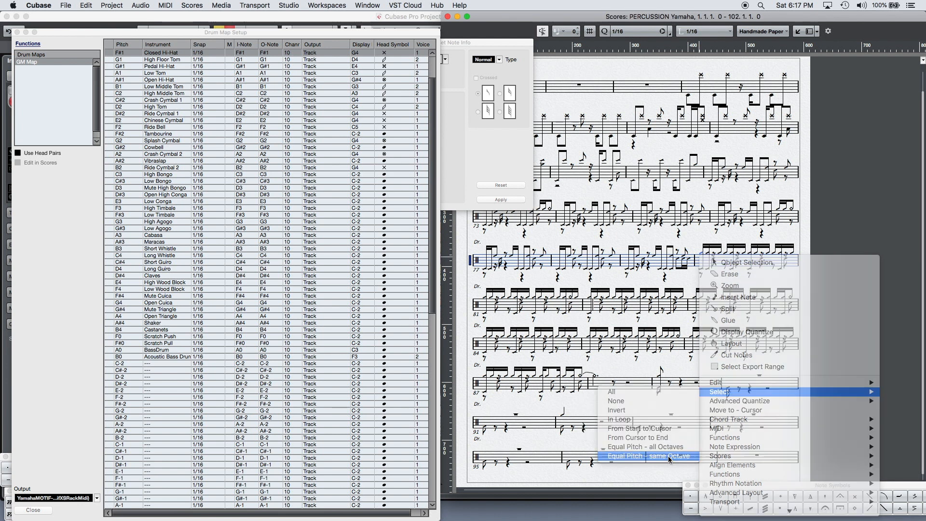
pyautogui.click(669, 456)
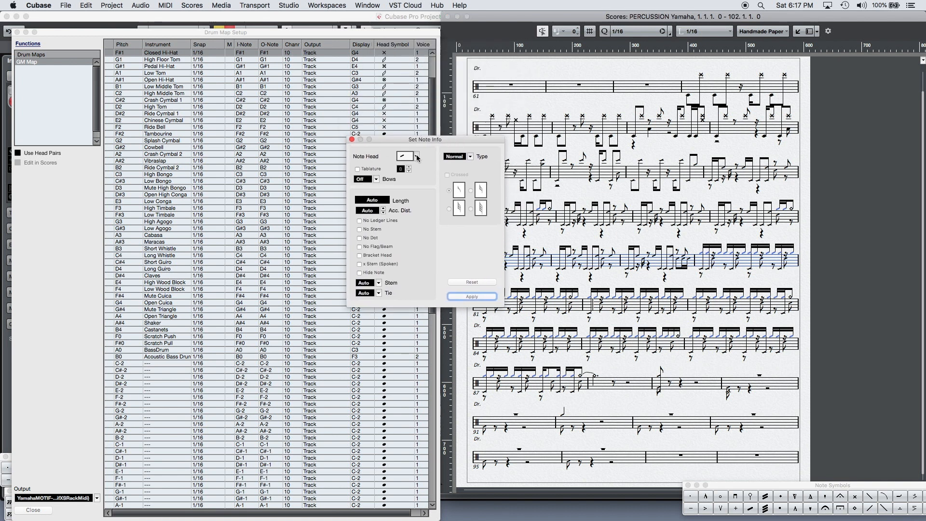
pyautogui.click(417, 155)
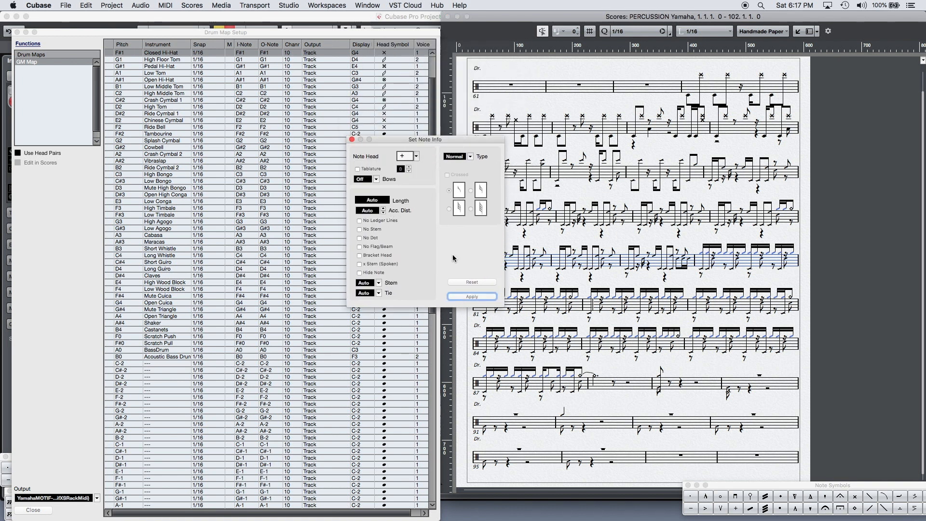
pyautogui.click(472, 296)
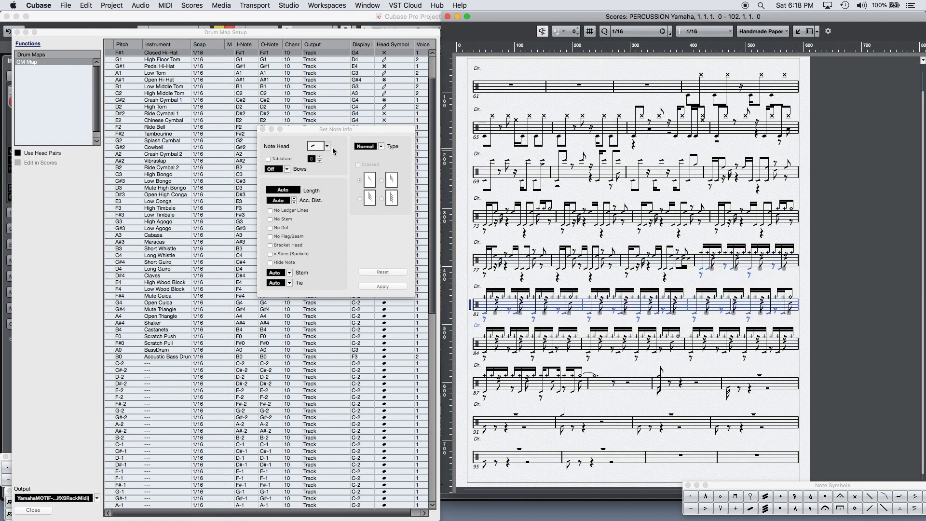
pyautogui.click(325, 146)
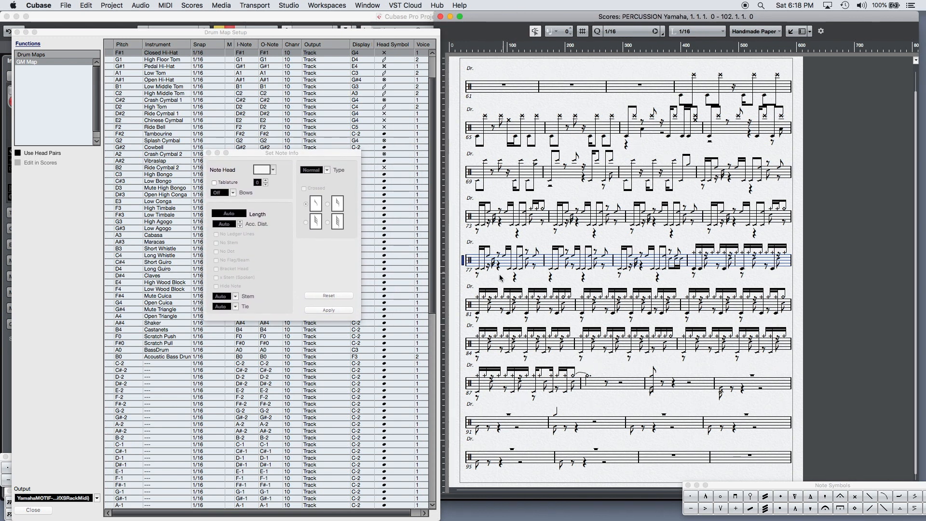
pyautogui.moveTo(474, 260)
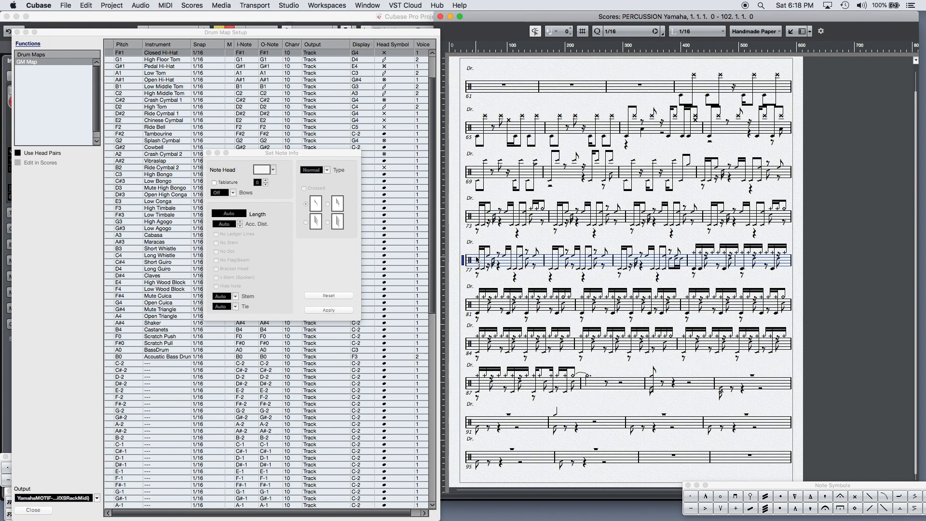
pyautogui.moveTo(352, 165)
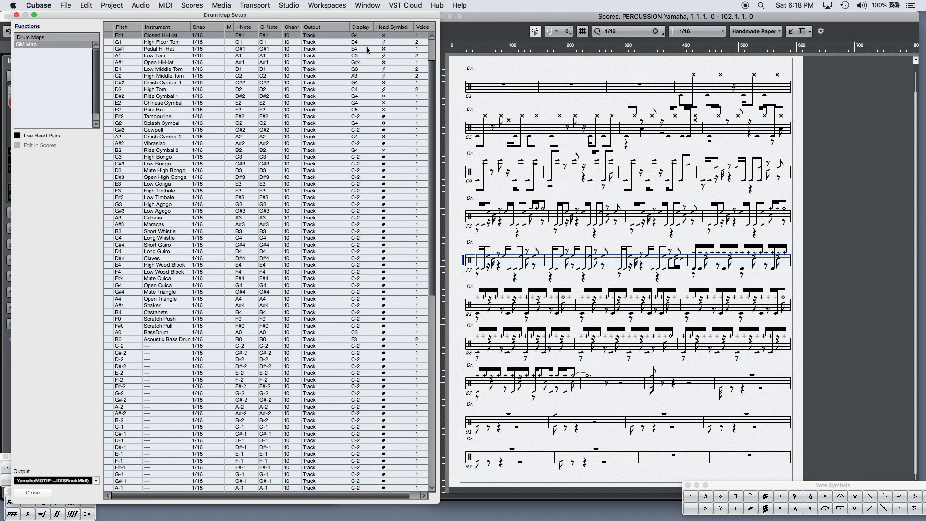
# Set BassDrum to voice 2 in the drum map and show the Symbols panel.
pyautogui.click(418, 332)
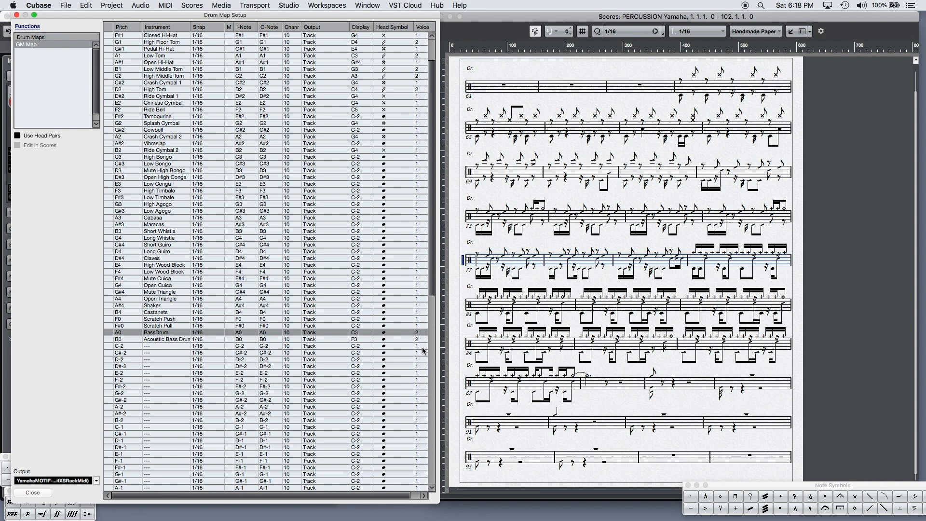
pyautogui.moveTo(636, 283)
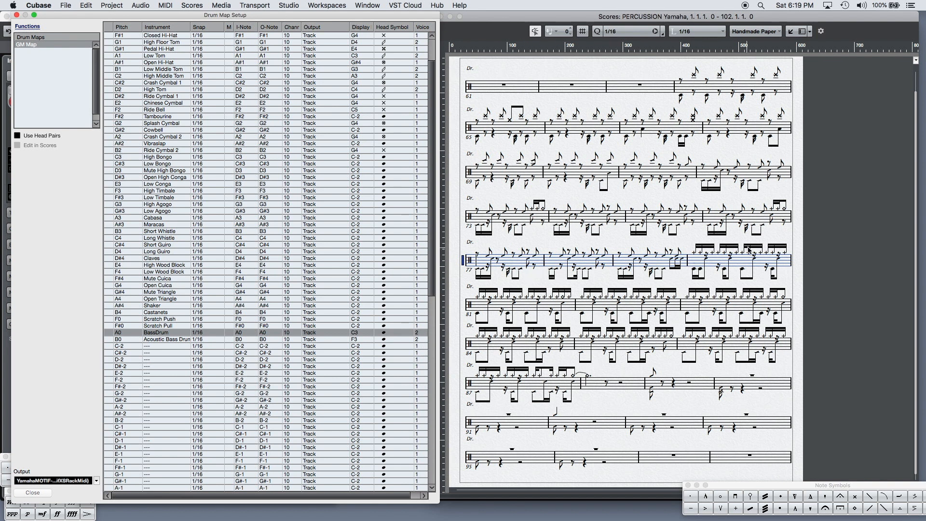
pyautogui.moveTo(530, 261)
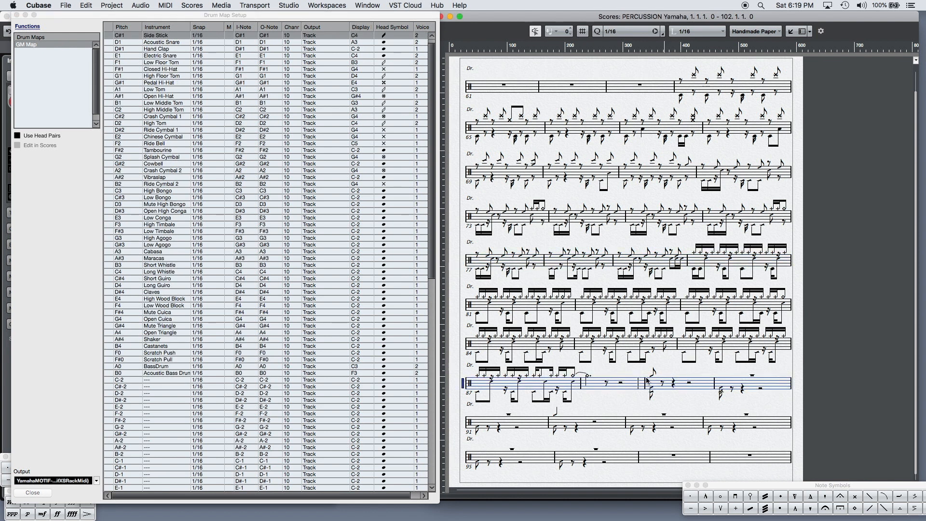
pyautogui.click(162, 184)
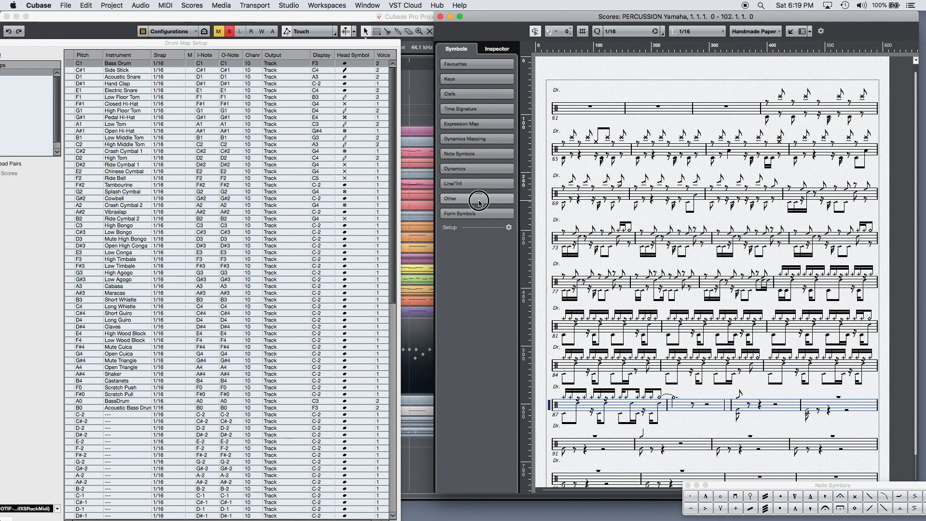
# Add the text label 'ridebell' above the staff using the Other symbols text tool.
pyautogui.click(449, 198)
pyautogui.write('cymbal')
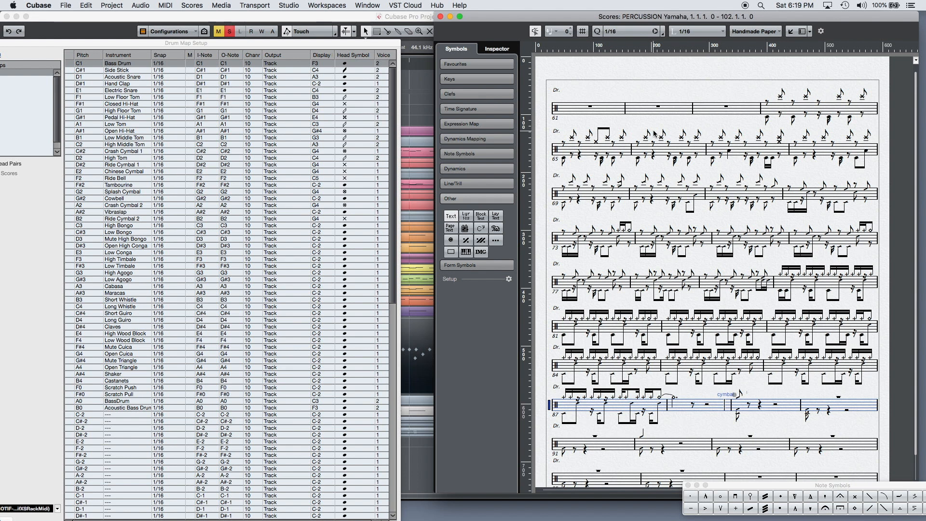
pyautogui.moveTo(775, 99)
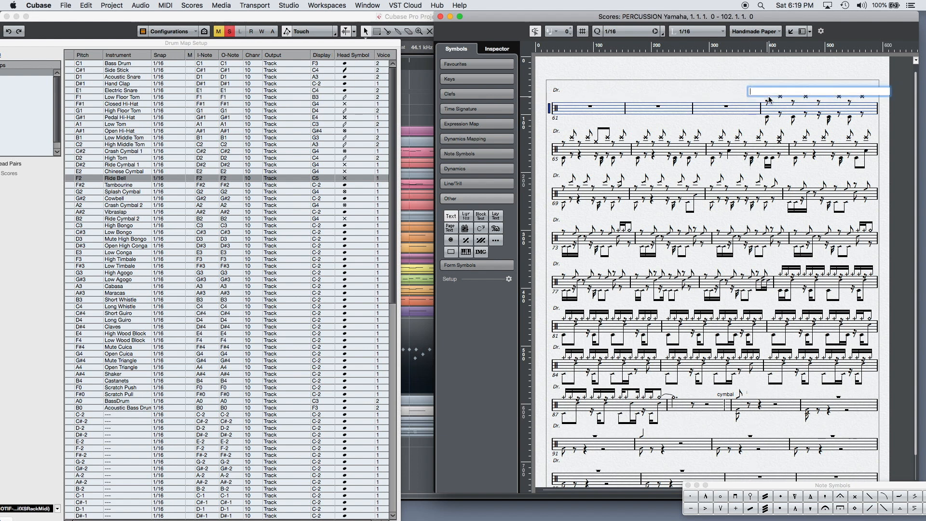
pyautogui.write('ridebell')
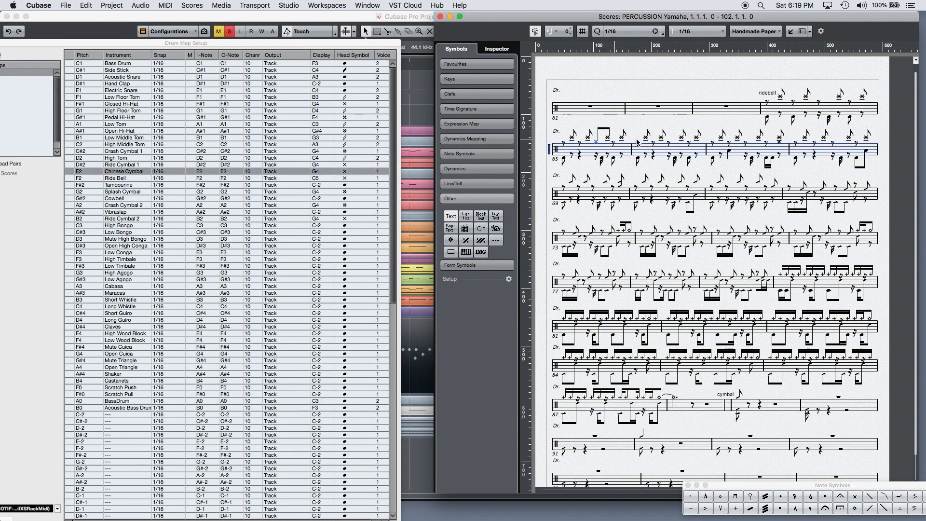
pyautogui.moveTo(450, 217)
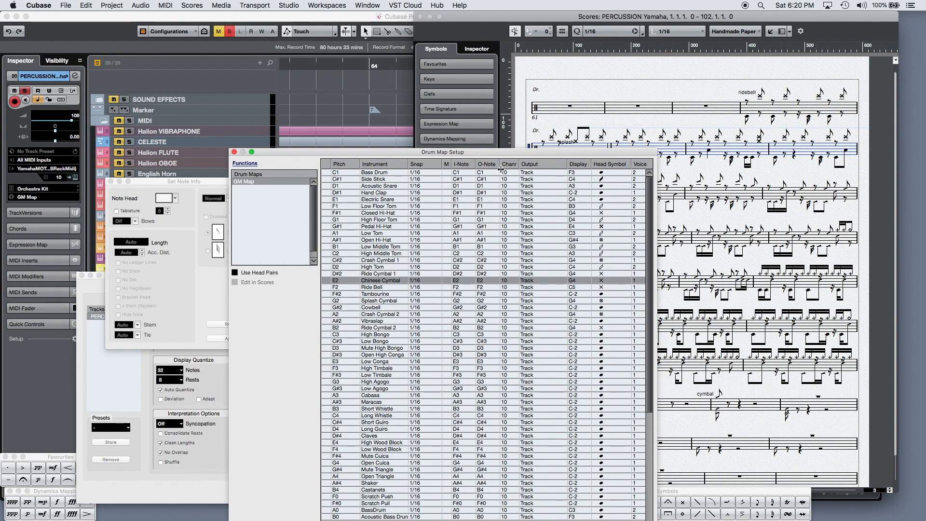
# Bring Drum Map Setup to the front beside the labelled drum score.
pyautogui.click(506, 172)
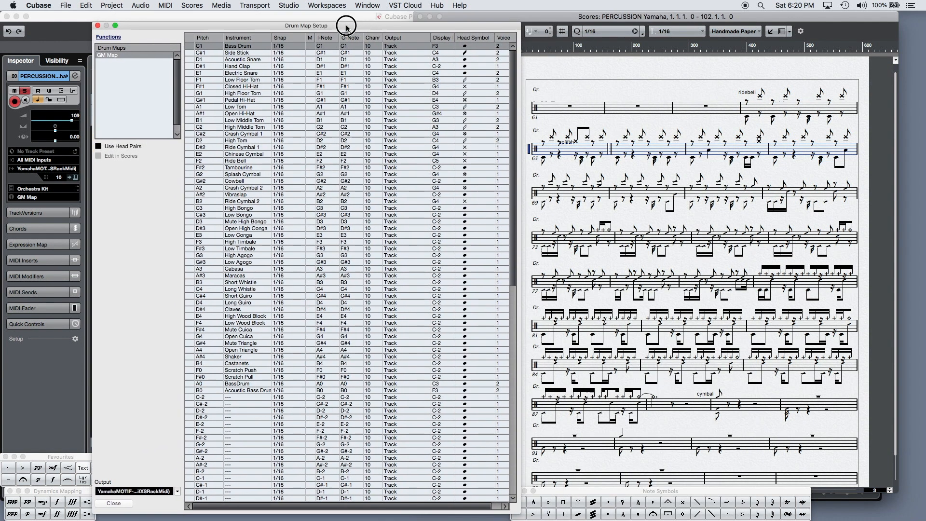
pyautogui.moveTo(42, 199)
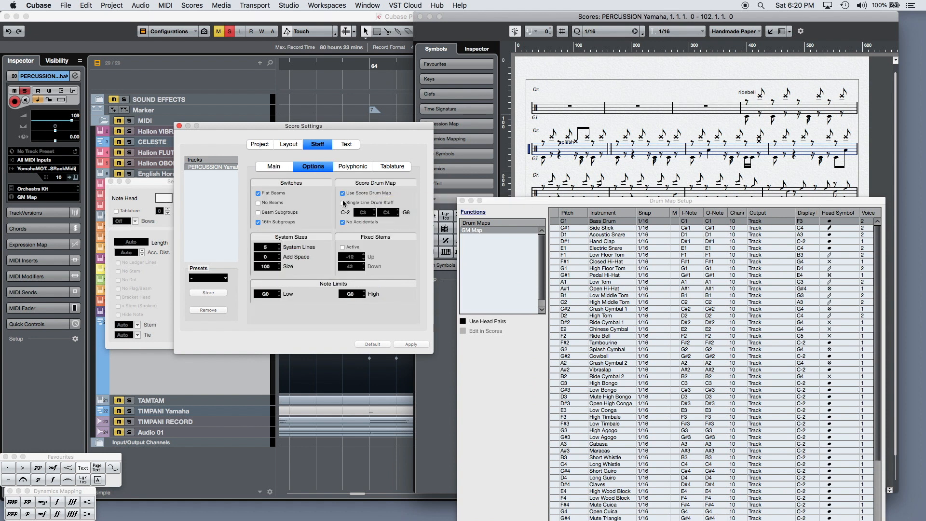
pyautogui.moveTo(537, 208)
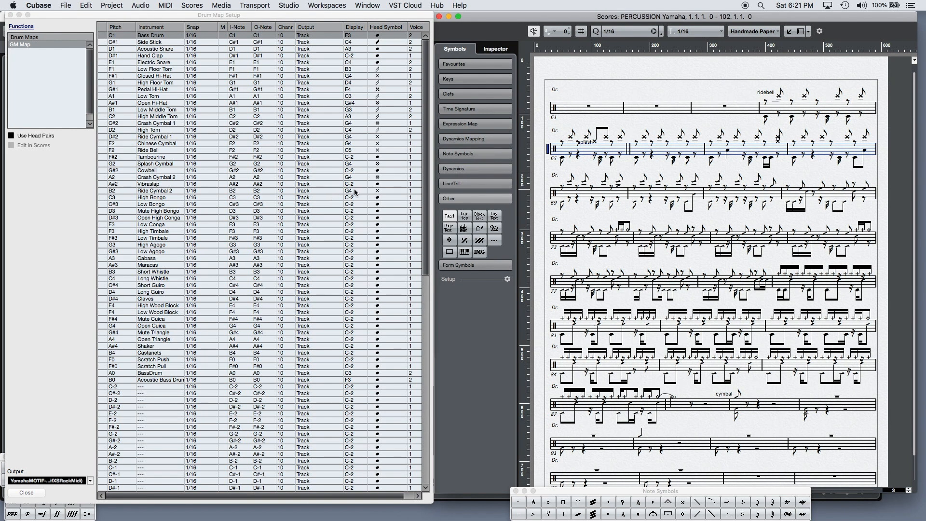
pyautogui.moveTo(600, 210)
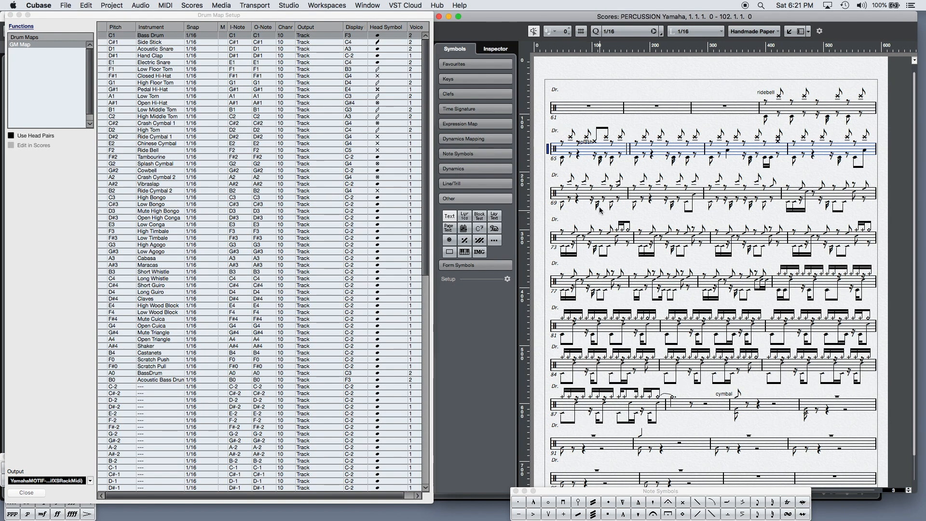